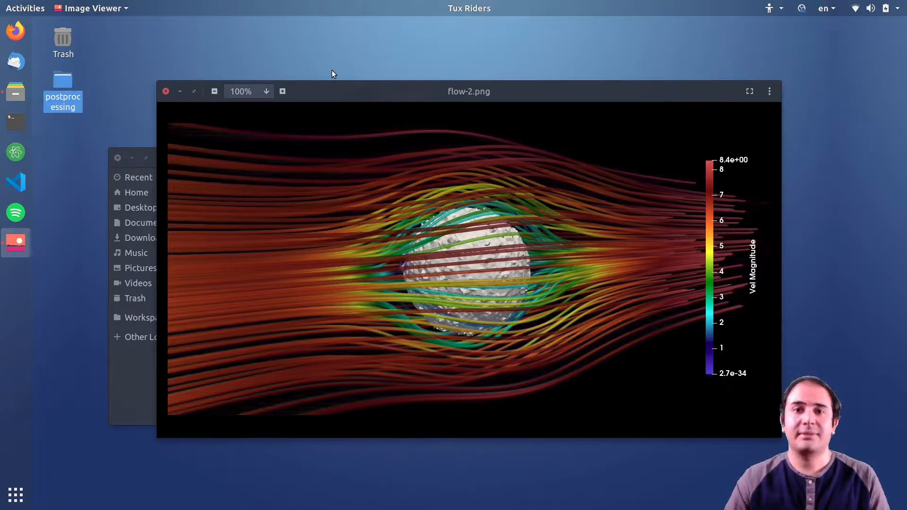
mouse_move(347, 96)
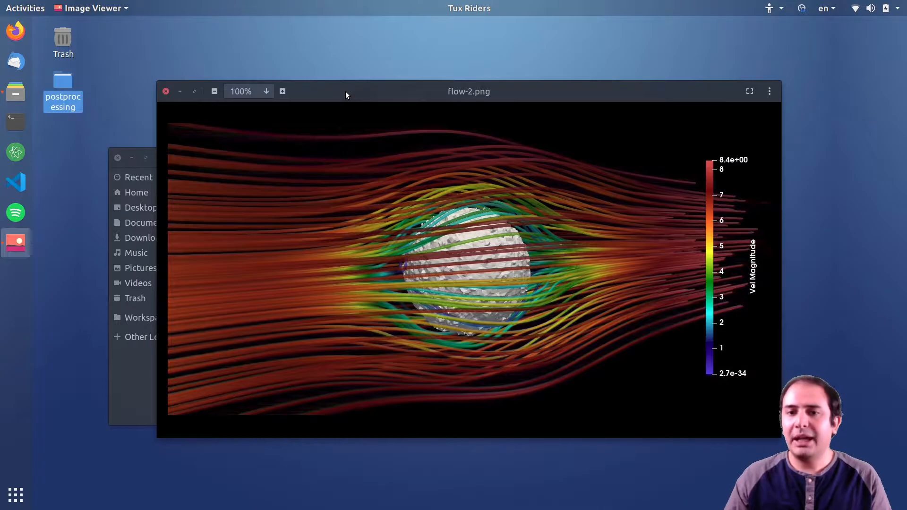
mouse_move(342, 93)
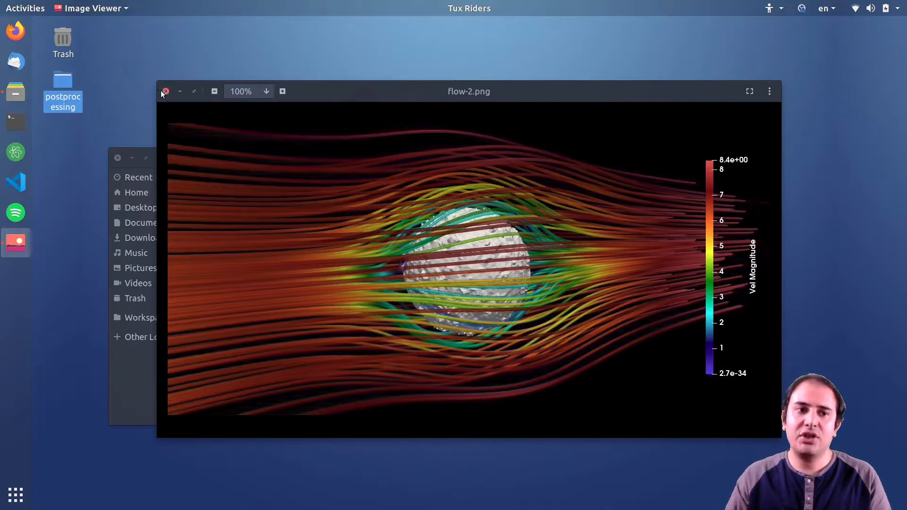
Close the target image preview and launch ParaView from the Terminal with 'paraview'.
left_click(165, 91)
type("para")
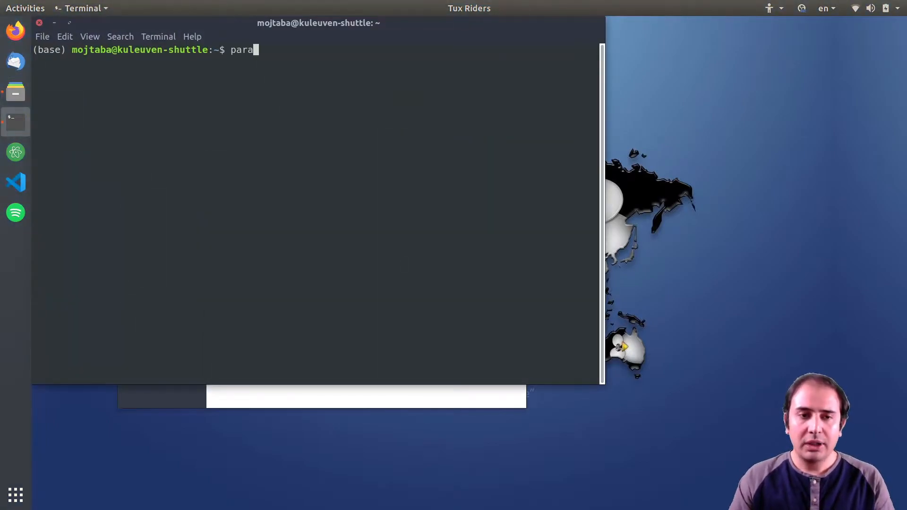
key("Return")
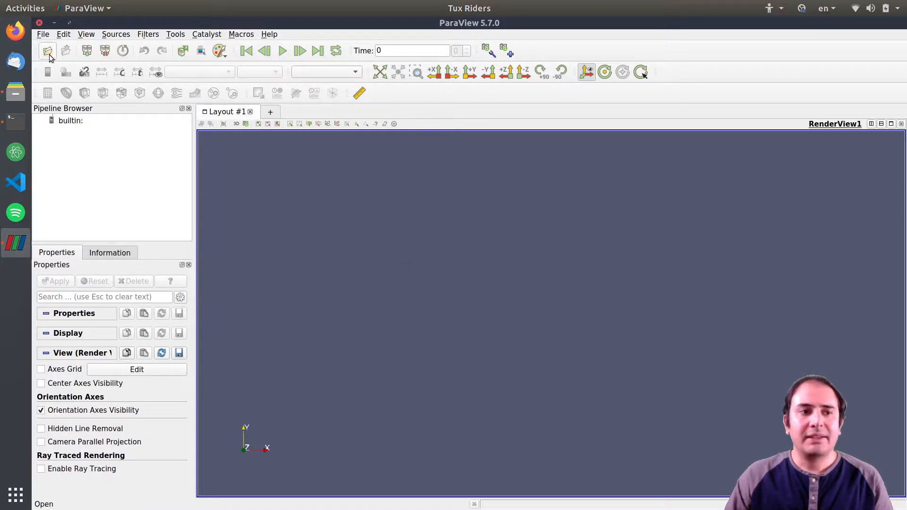
mouse_move(47, 52)
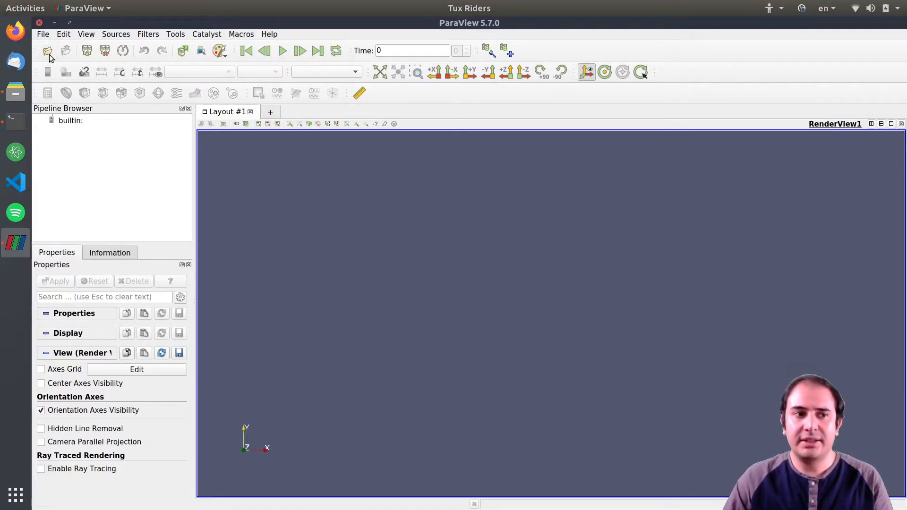
Load output_170.pvd and colour it by vtkCompositeIndex.
left_click(47, 51)
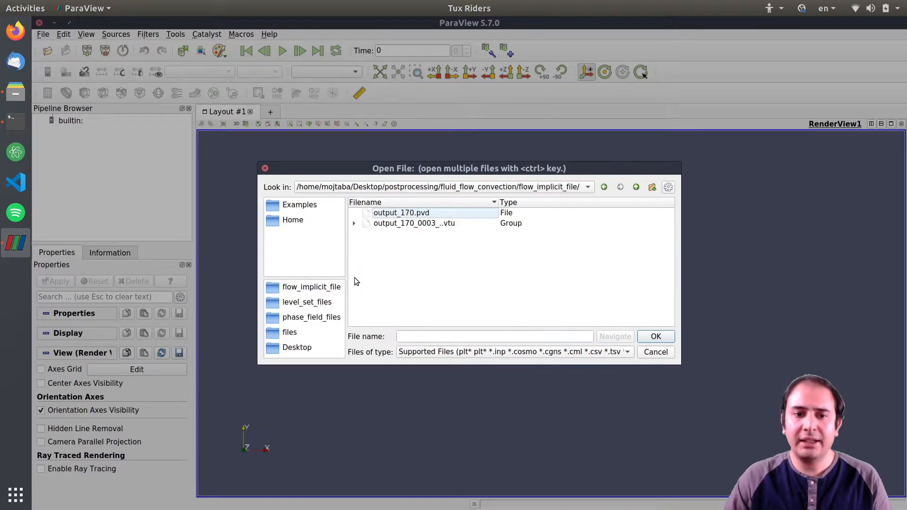
left_click(656, 337)
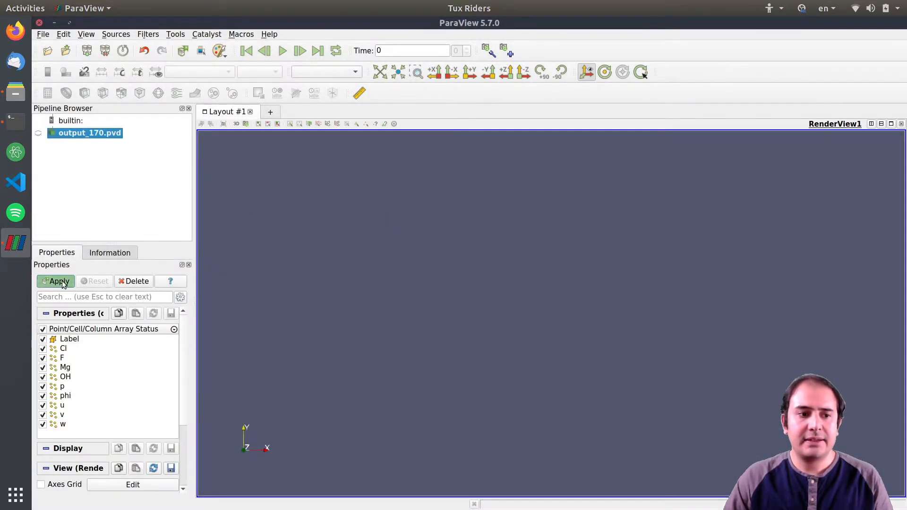
left_click(55, 281)
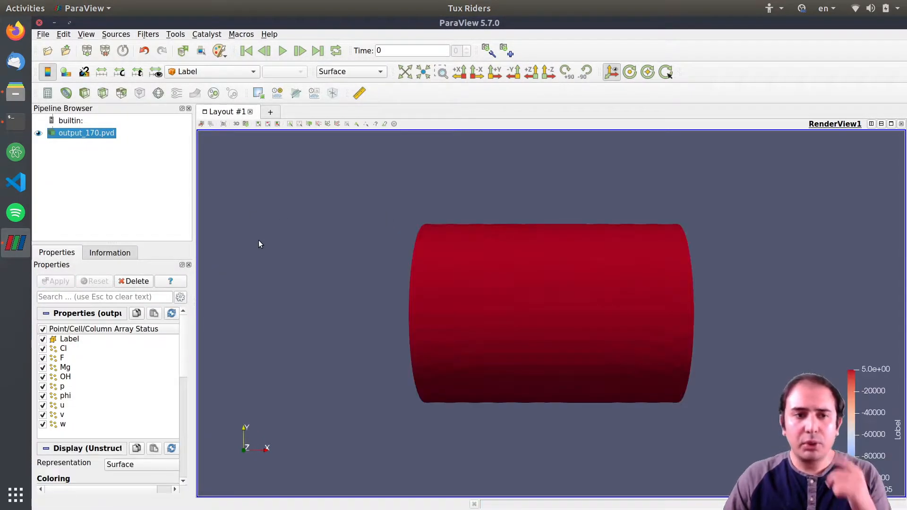
left_click(211, 72)
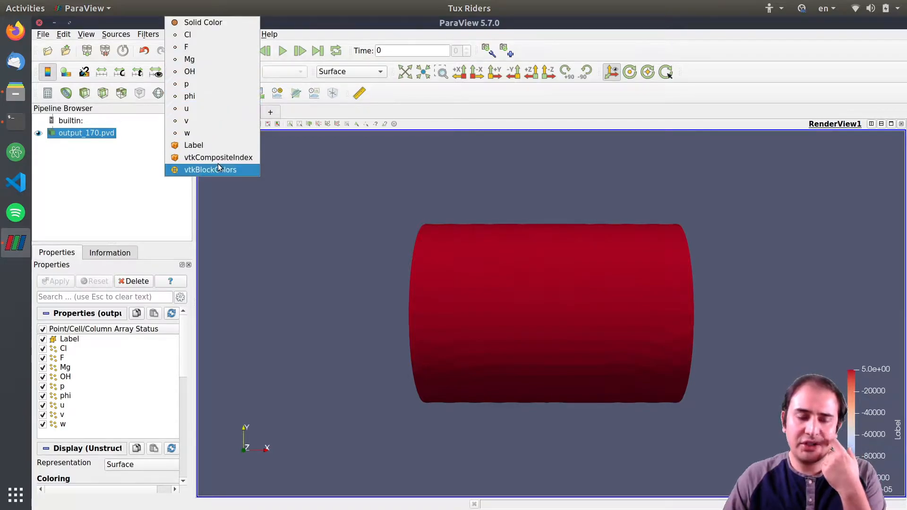
left_click(218, 157)
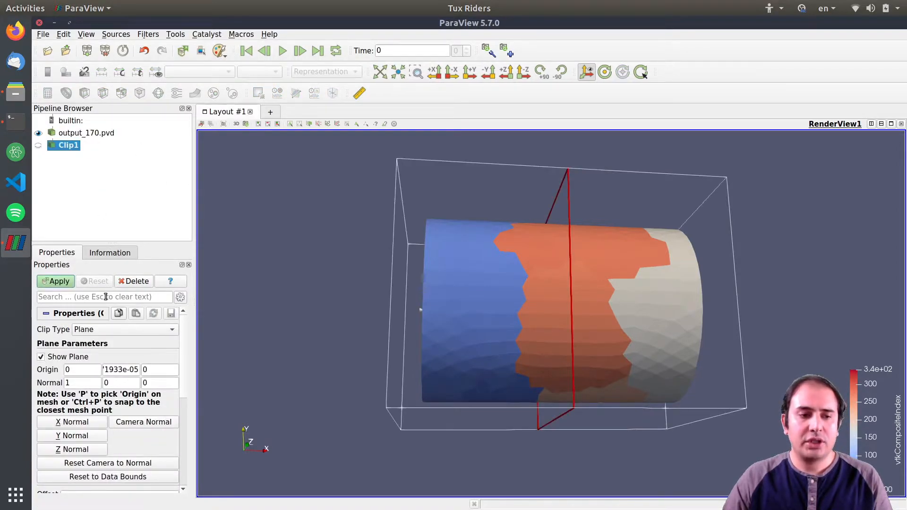
Set Clip1 to a scalar clip on phi at value 0, then add a Calculator.
left_click(125, 329)
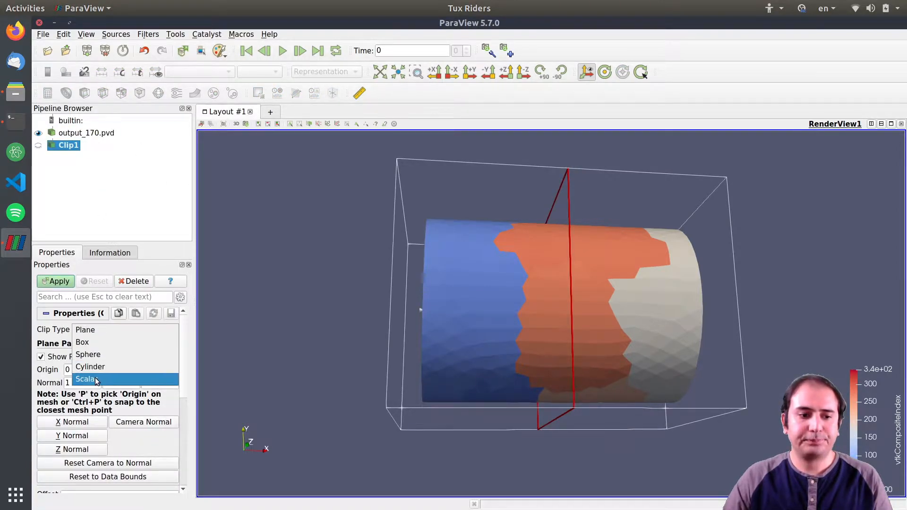
left_click(85, 379)
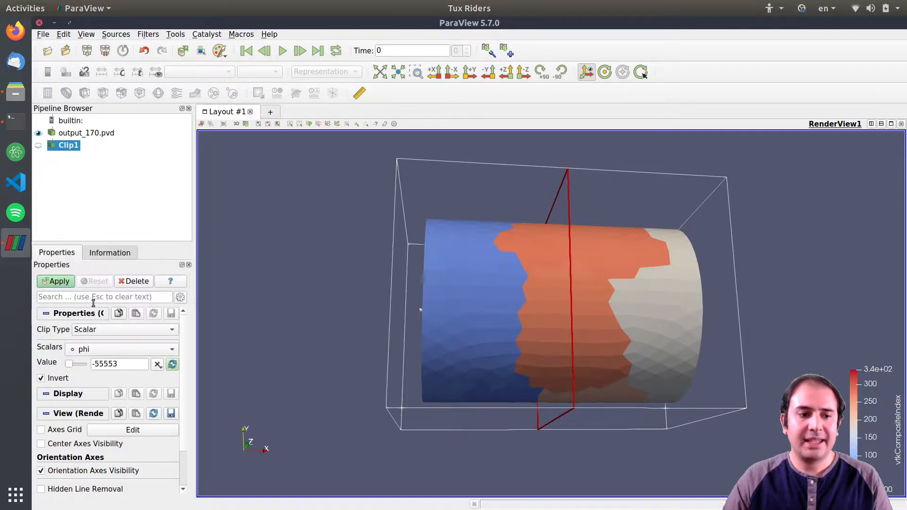
triple_click(119, 364)
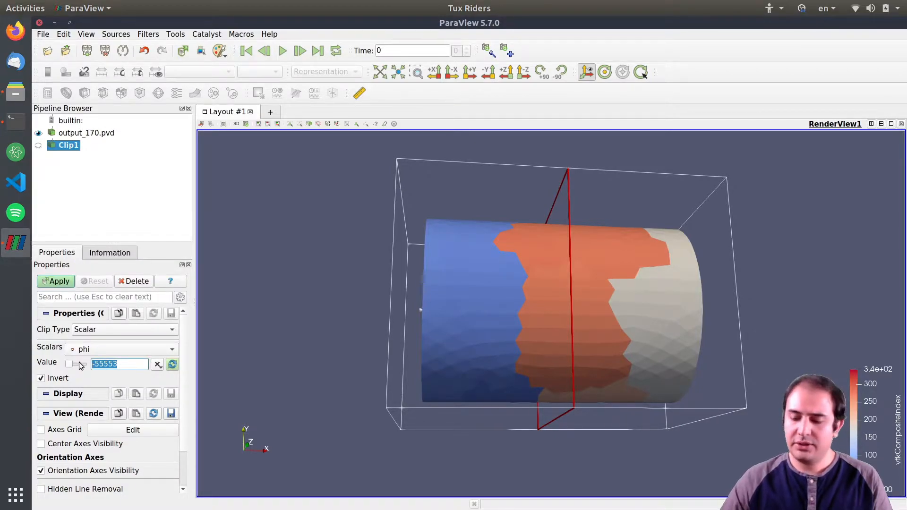
left_click(41, 378)
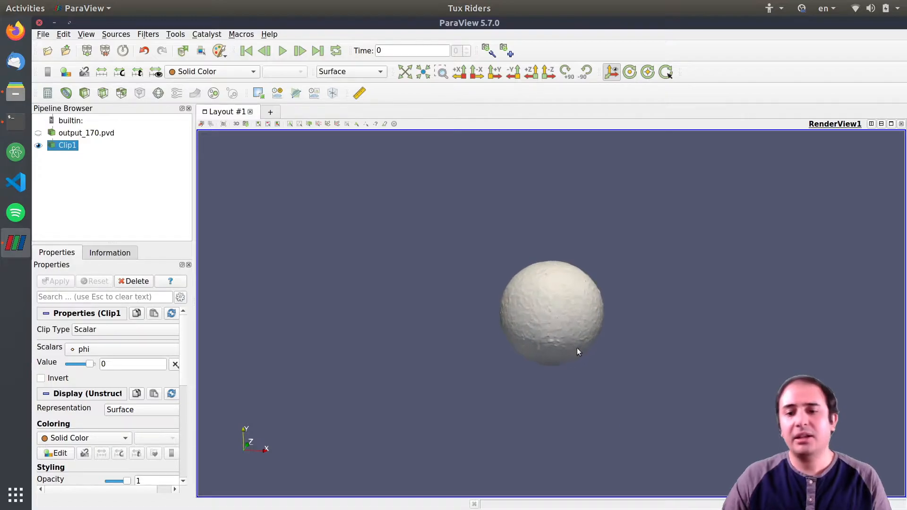
mouse_move(104, 402)
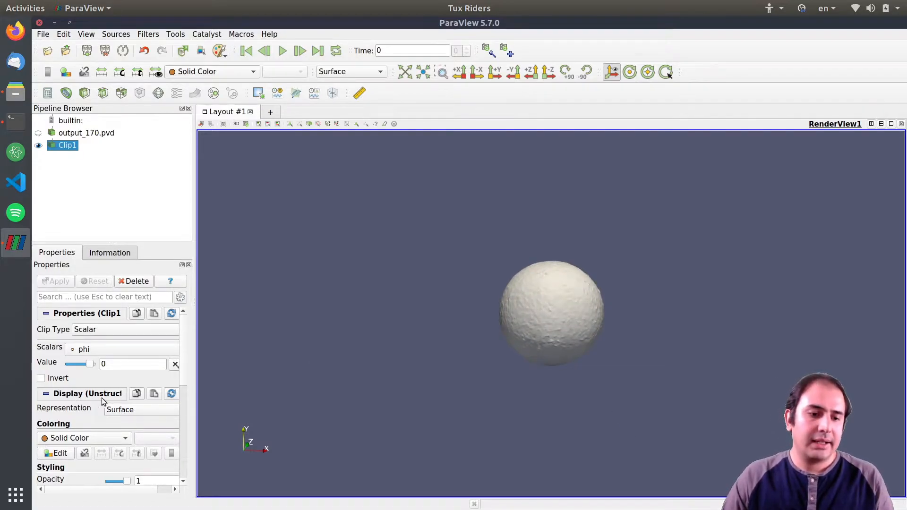
mouse_move(133, 169)
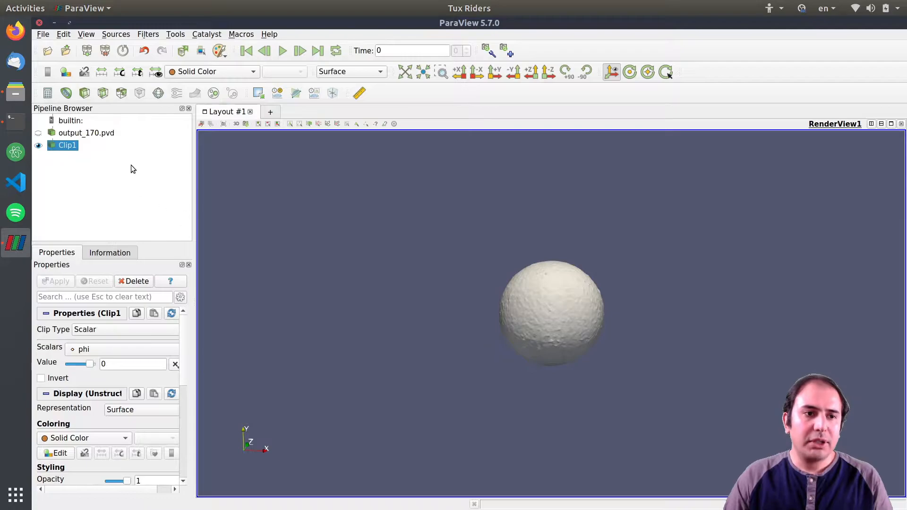
left_click(87, 132)
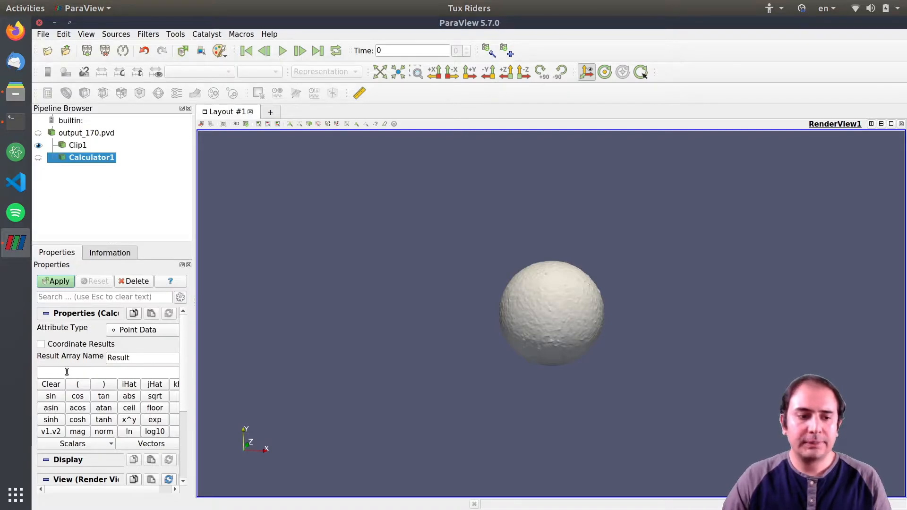
Enter the Calculator expression u*iHat+v*jHat+w*kHat with result name Vel.
type("u")
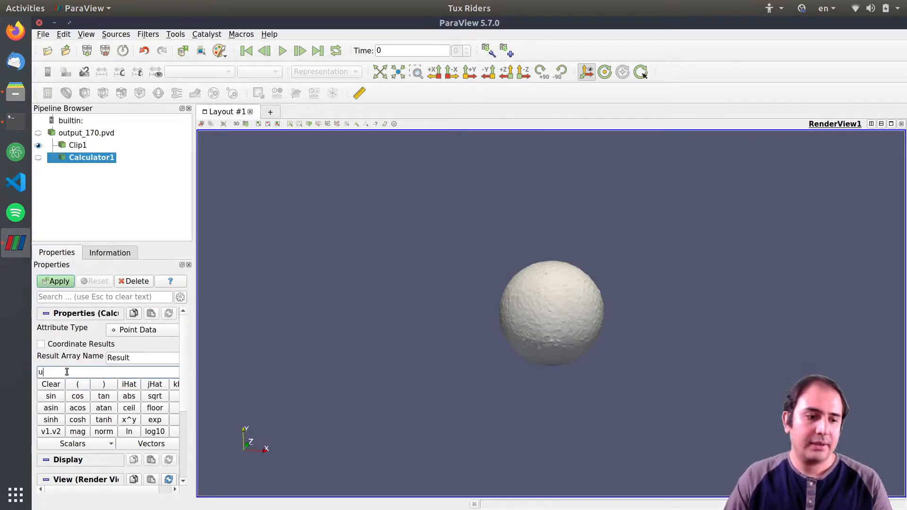
type("*")
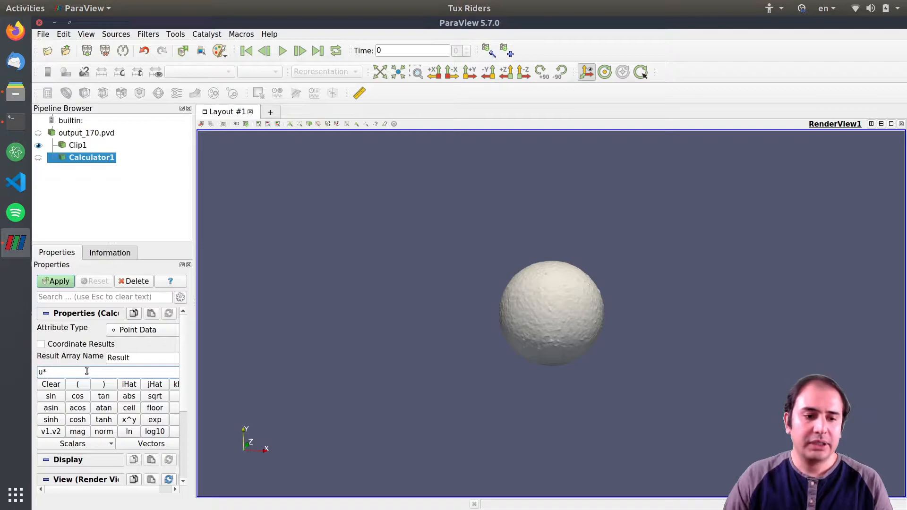
left_click(129, 384)
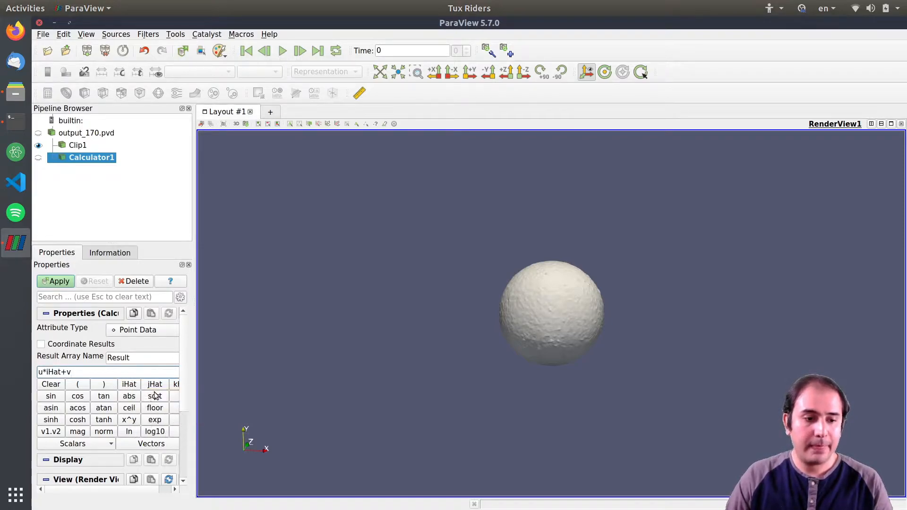
left_click(154, 384)
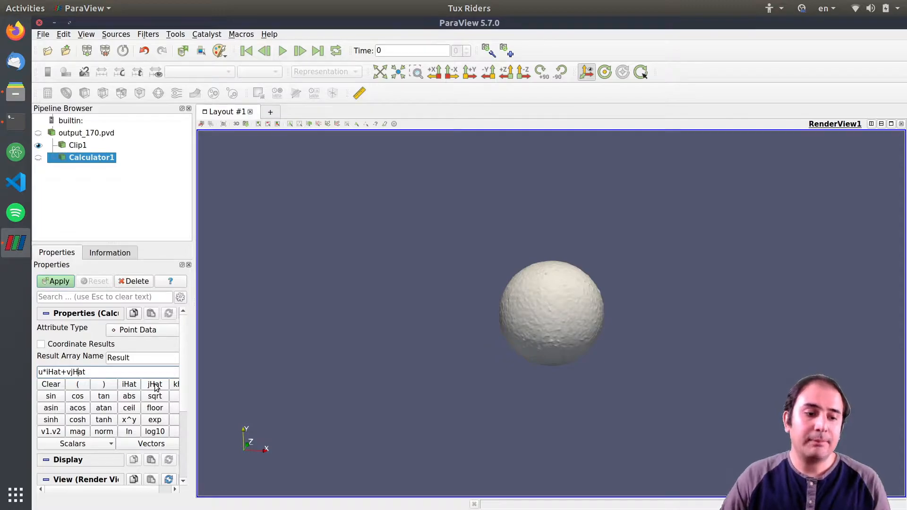
type("*")
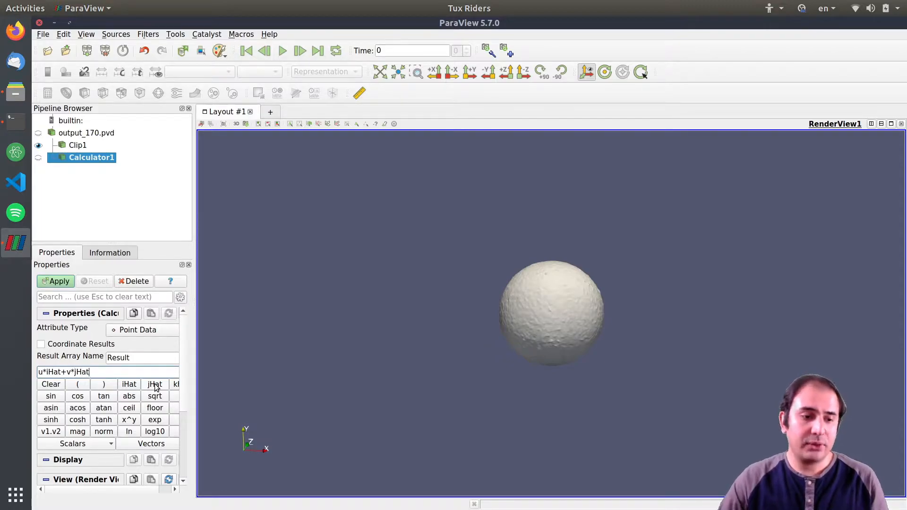
type("+w*kHat")
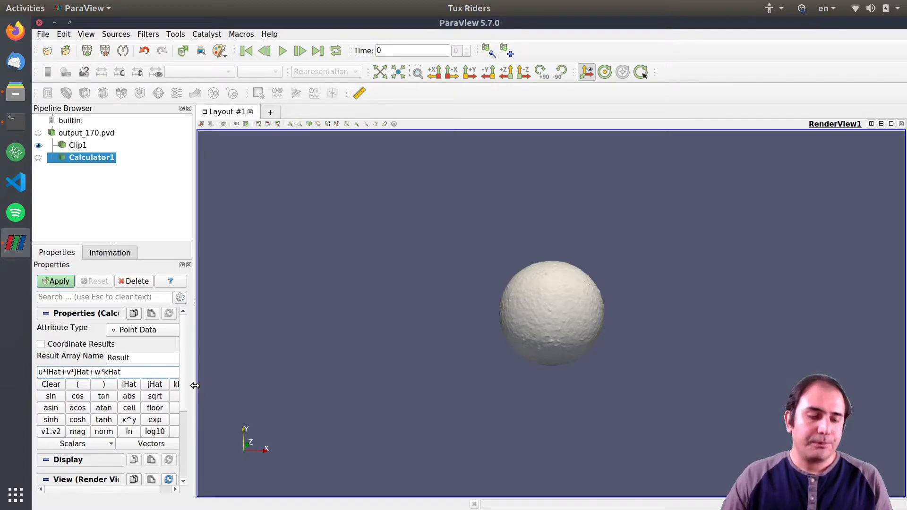
type("Vel")
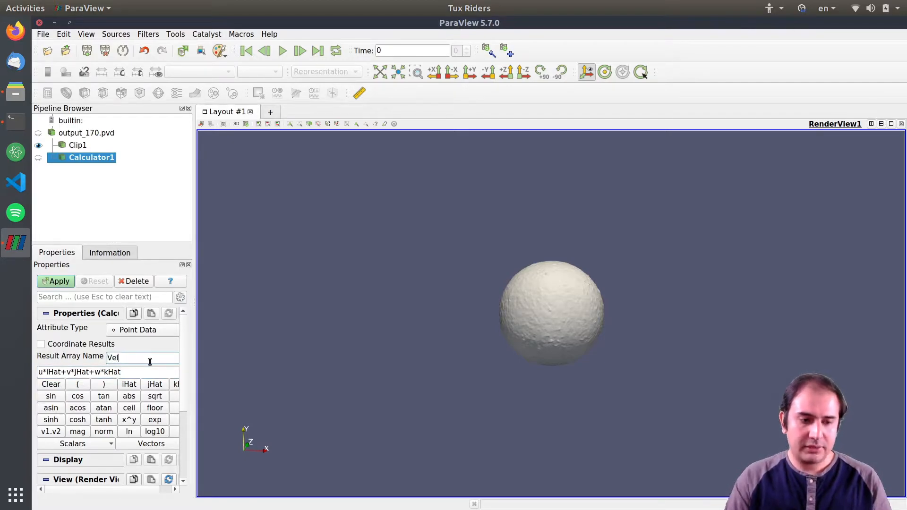
Apply the Calculator, colour by Vel magnitude, and orbit to the inlet face.
left_click(55, 281)
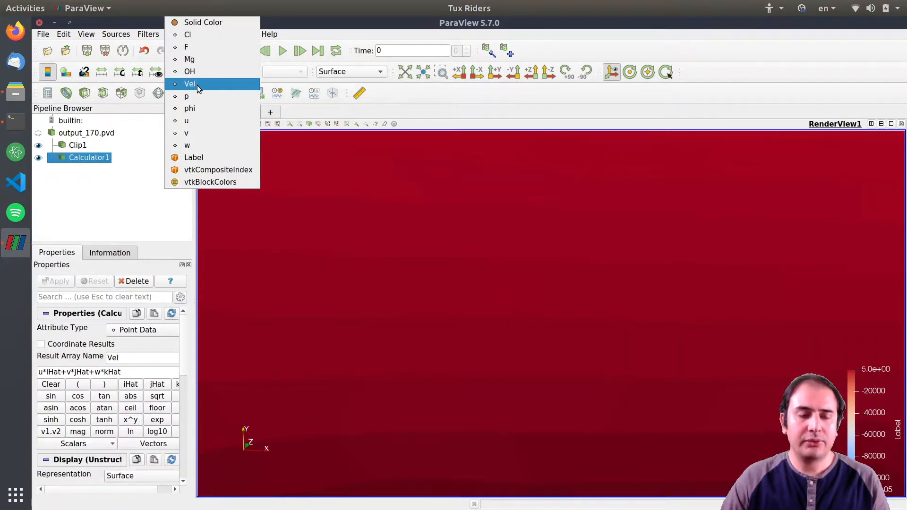
left_click(189, 84)
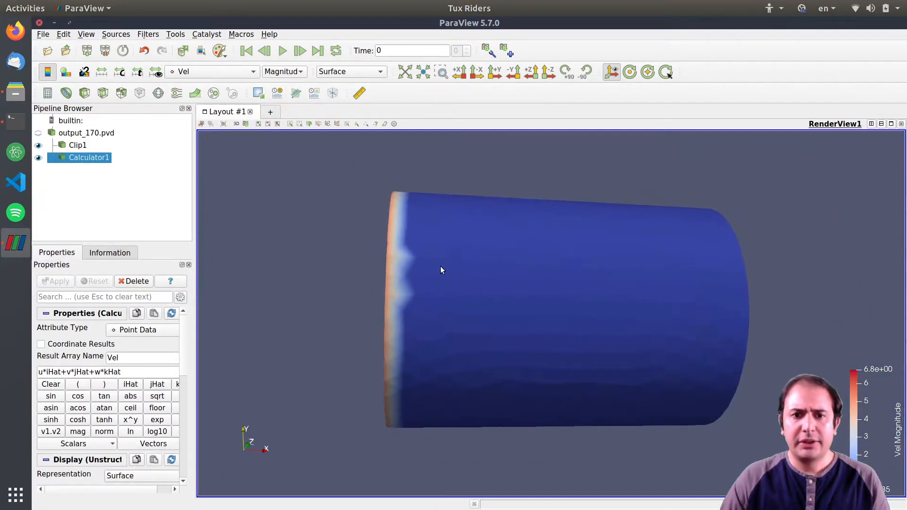
left_click_drag(442, 270, 416, 286)
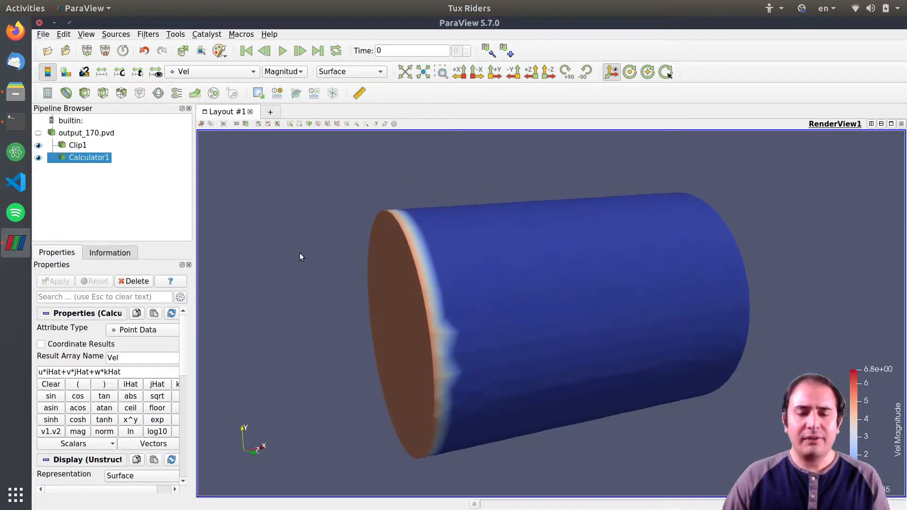
Select Calculator1 and add a Stream Tracer on its Vel vectors.
left_click(86, 132)
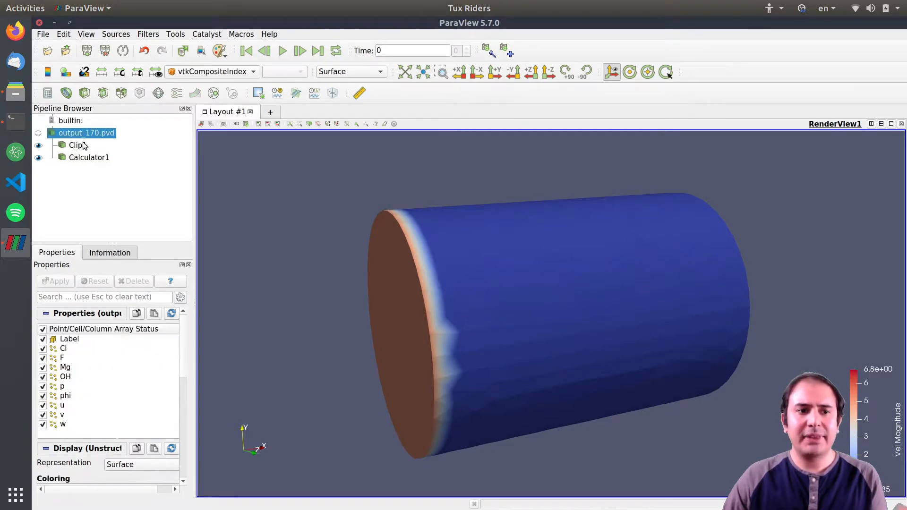
mouse_move(91, 160)
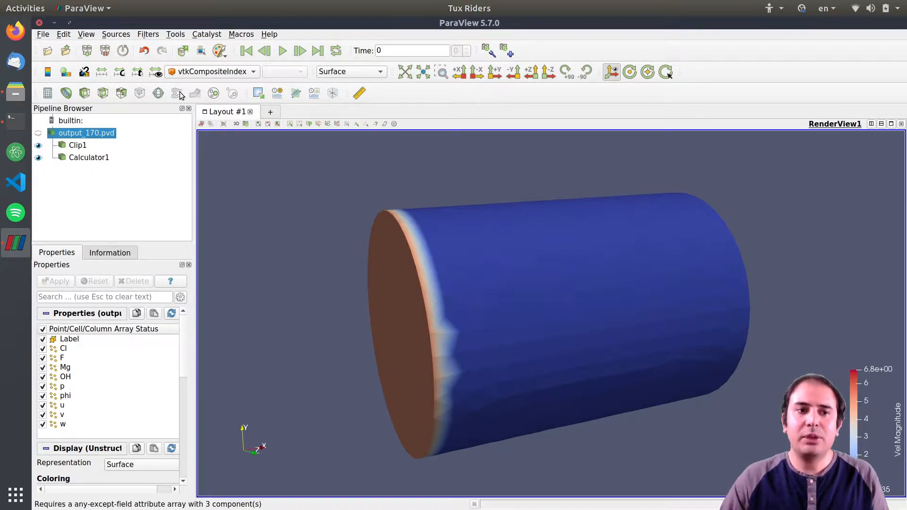
mouse_move(176, 93)
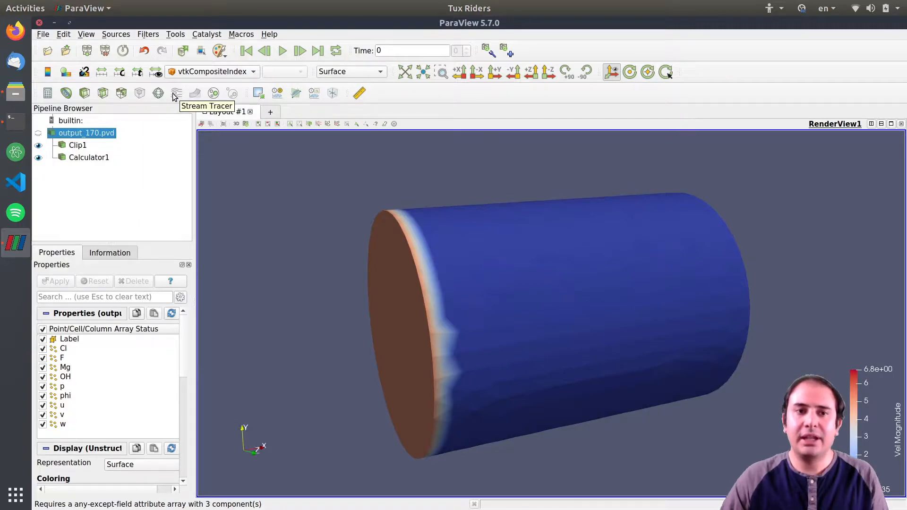
mouse_move(85, 158)
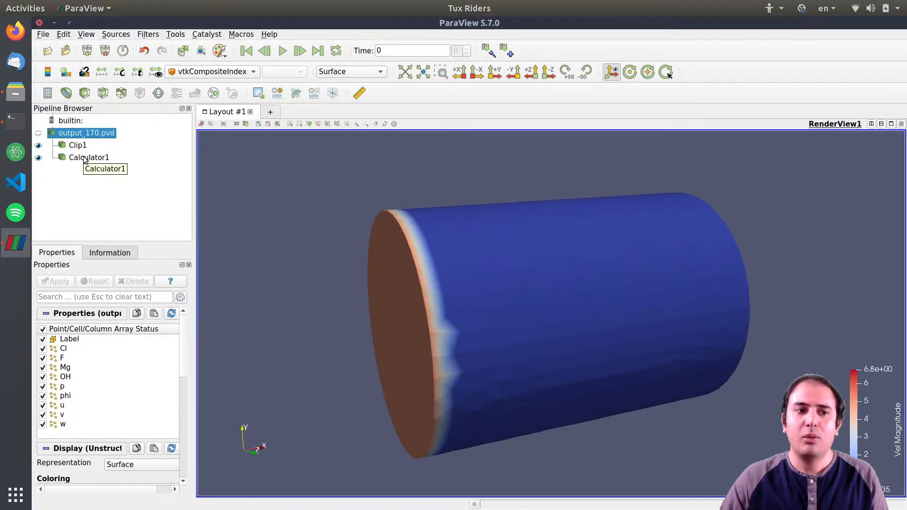
left_click(88, 157)
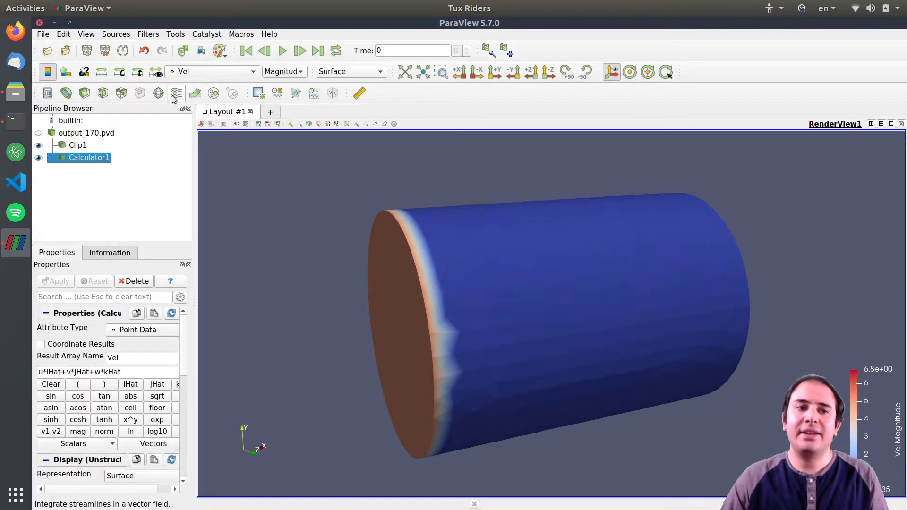
mouse_move(176, 93)
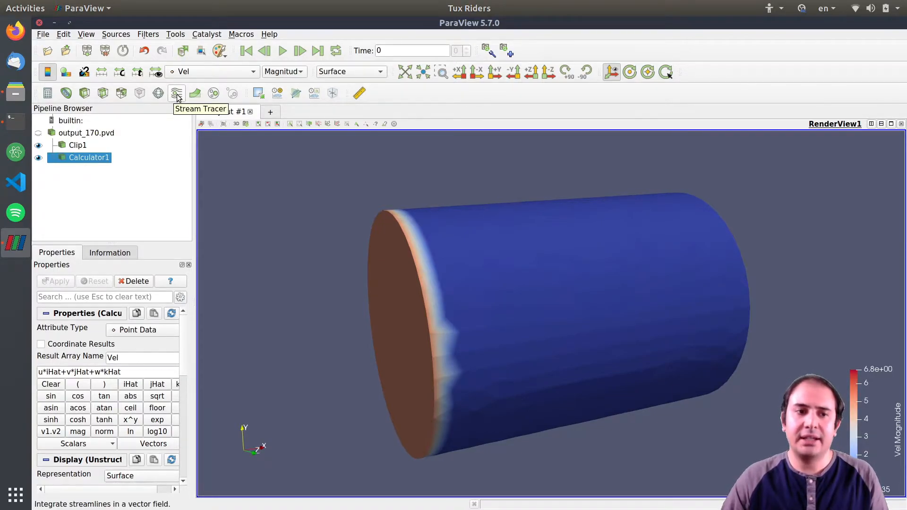
left_click(176, 93)
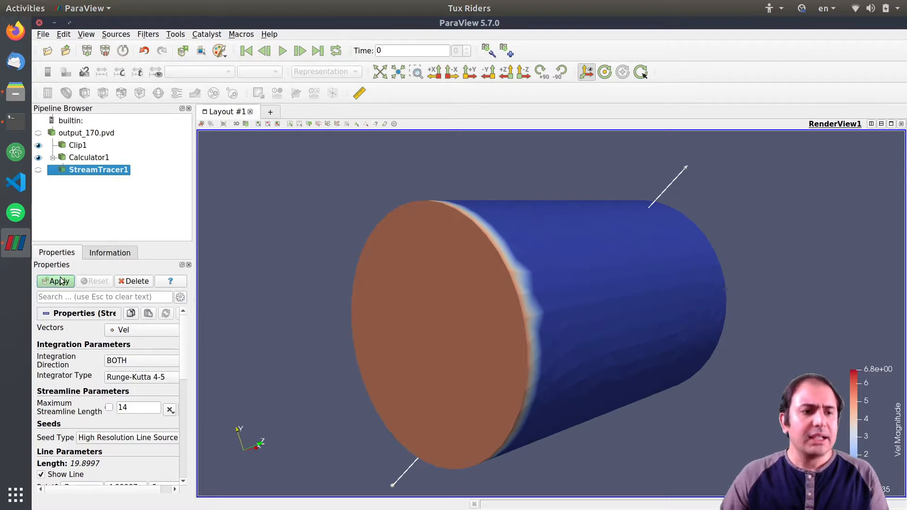
Apply the Stream Tracer, keep Vel colouring, and scroll to the seed Resolution field.
left_click(56, 281)
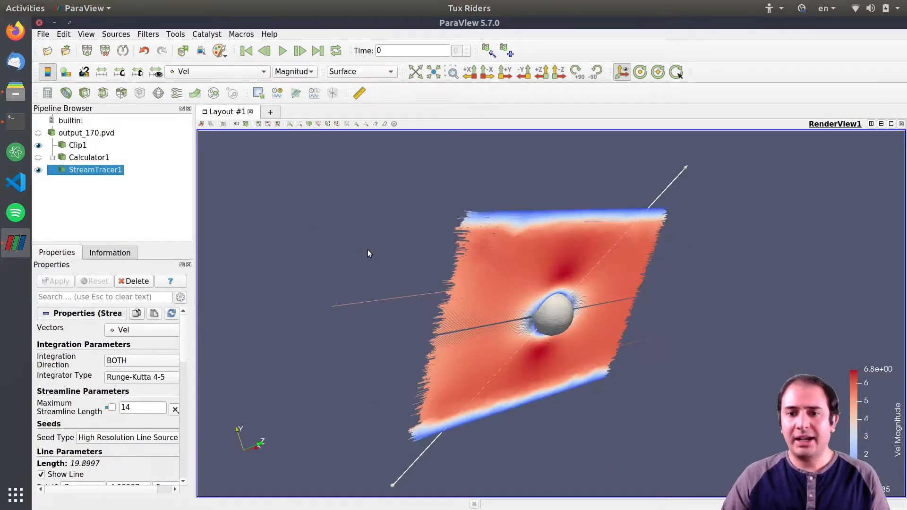
mouse_move(521, 207)
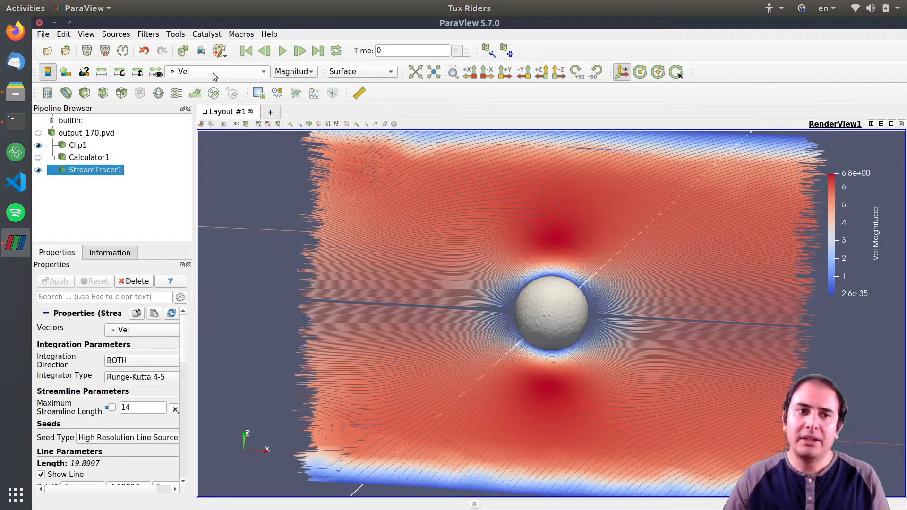
left_click(216, 71)
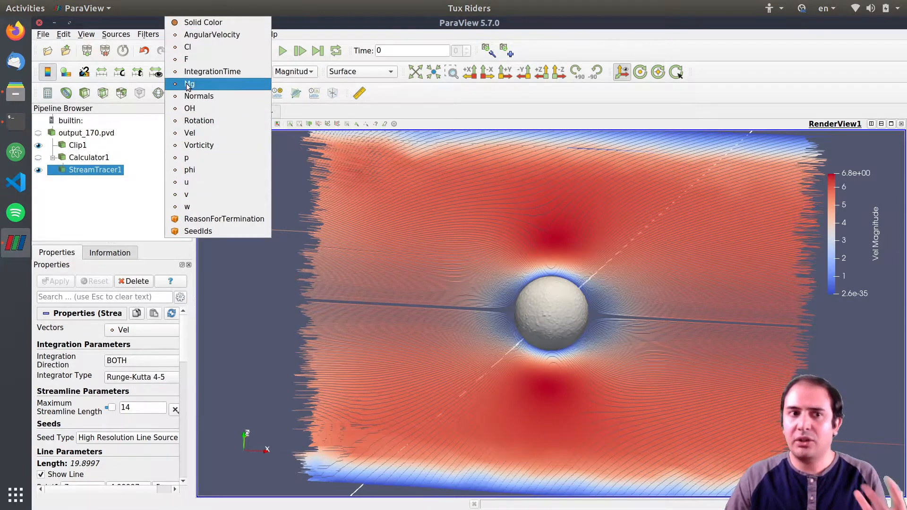
mouse_move(207, 72)
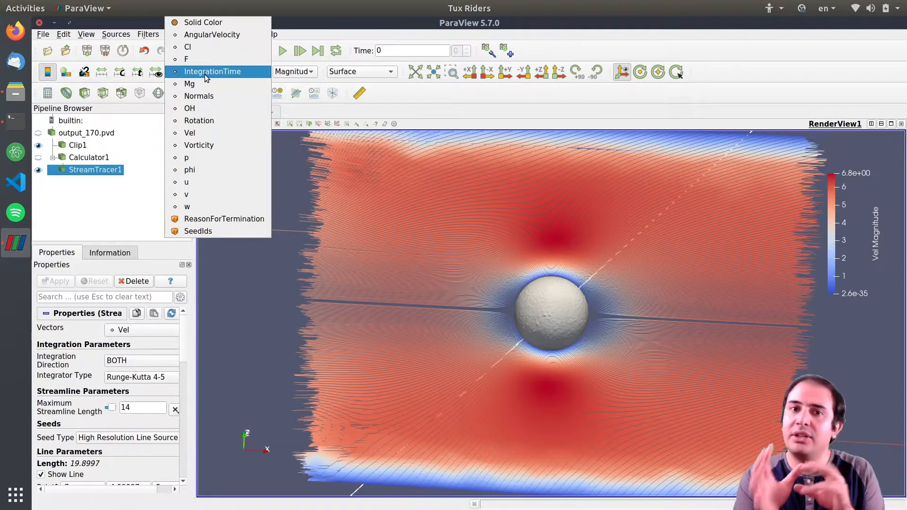
mouse_move(214, 182)
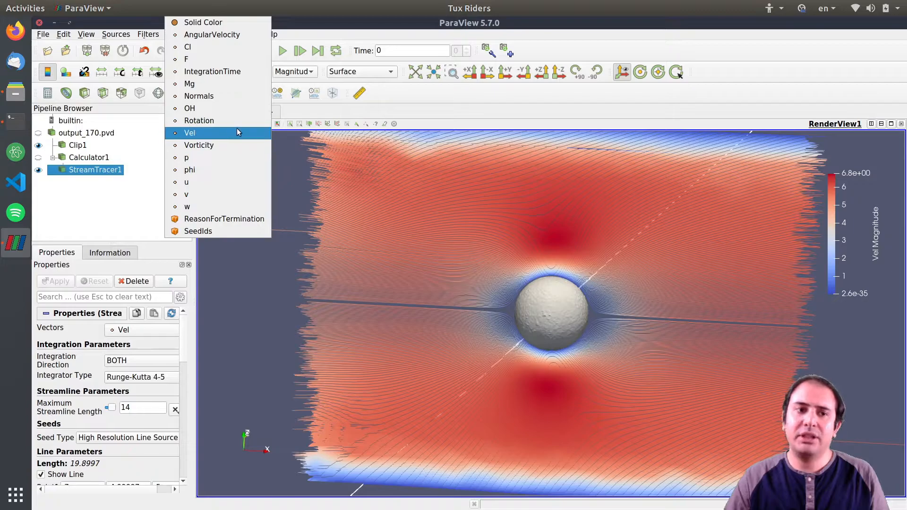
left_click(189, 133)
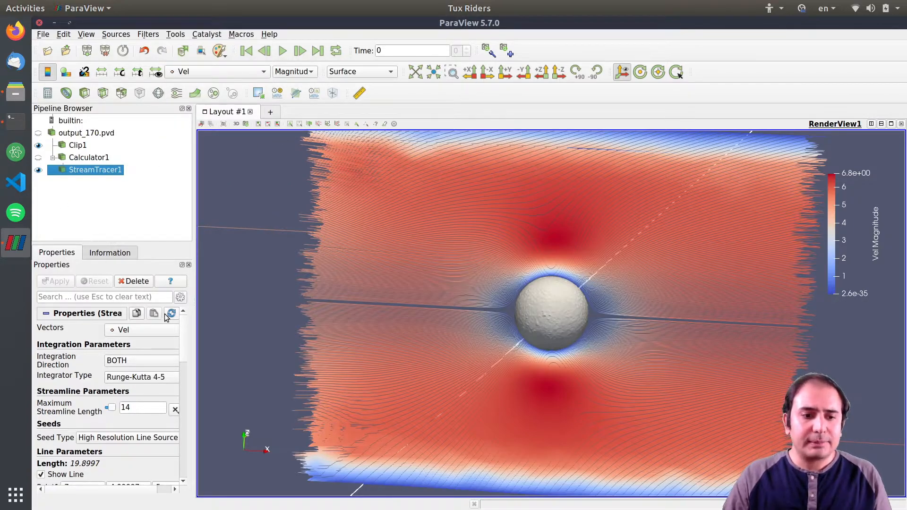
scroll("down", 3)
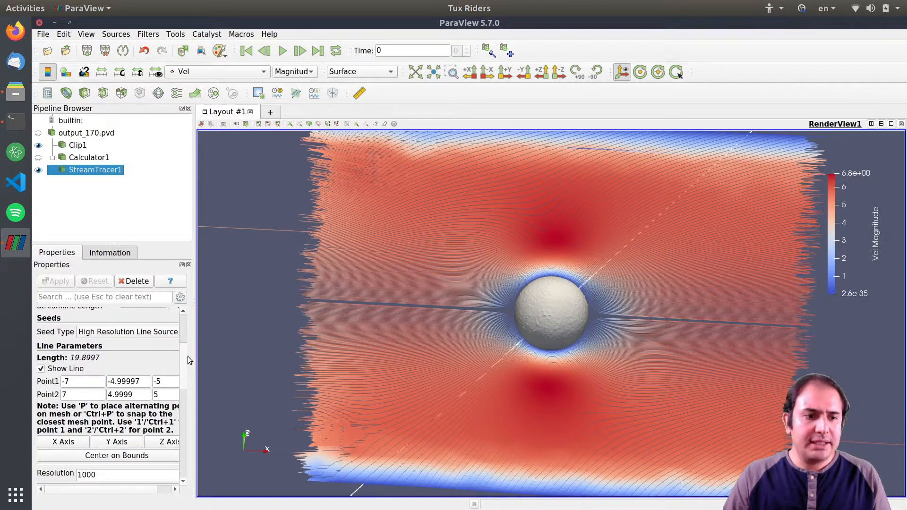
scroll("down", 3)
type("1")
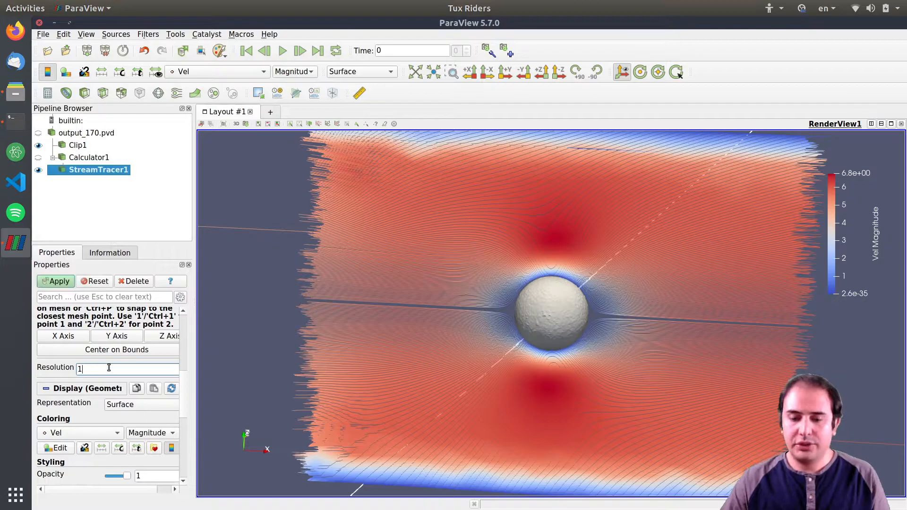
Apply seed Resolution 100, orbit out, and tilt the seed line endpoint.
left_click(56, 281)
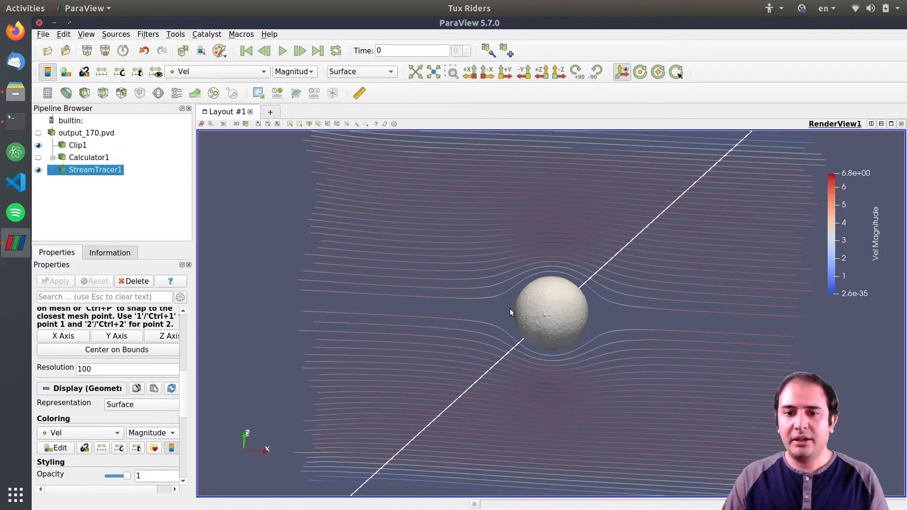
left_click_drag(509, 312, 408, 274)
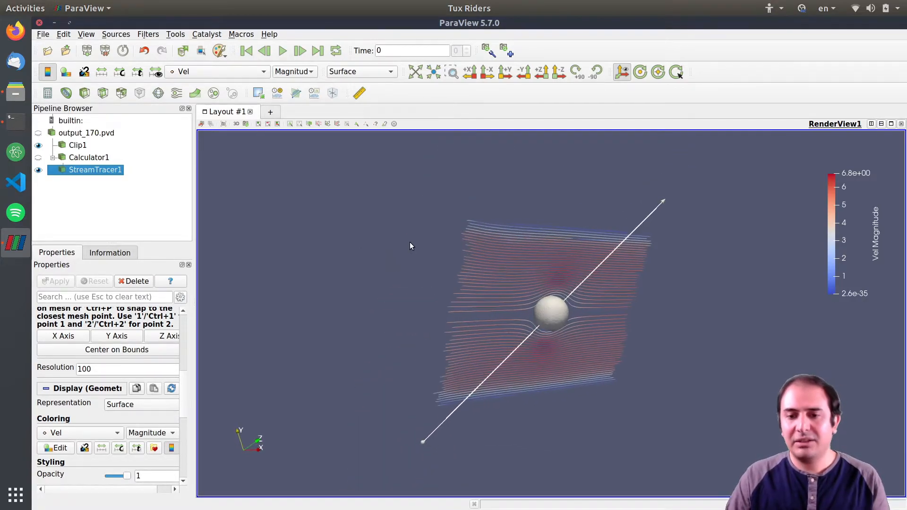
mouse_move(330, 259)
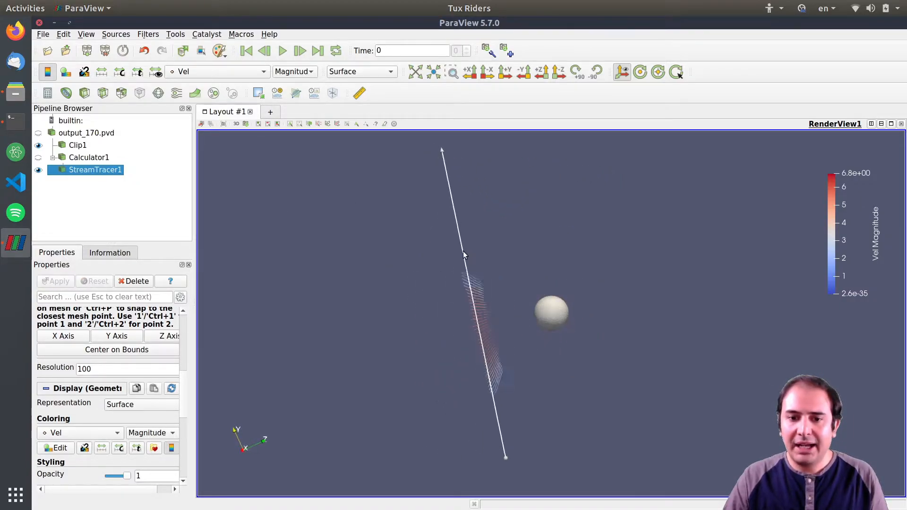
left_click_drag(463, 254, 474, 219)
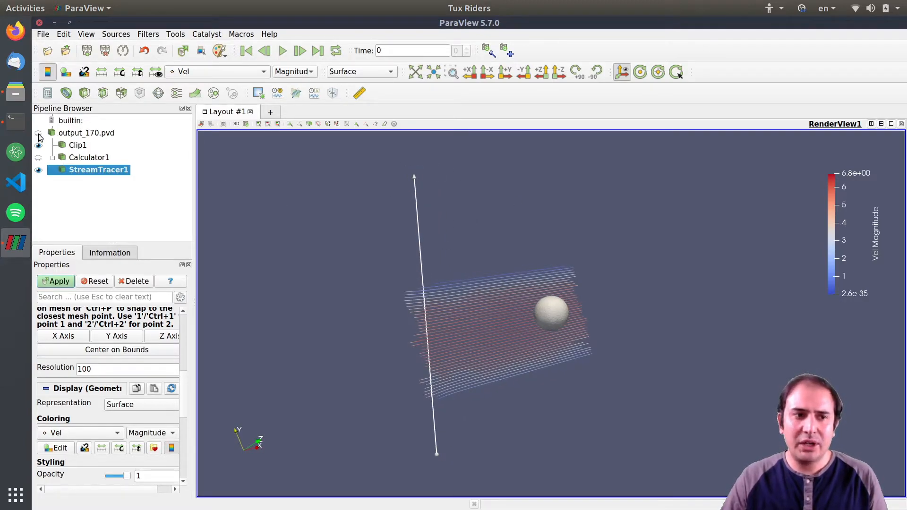
Show output_170.pvd again and set StreamTracer1's Point2 x coordinate to -7.
left_click(86, 132)
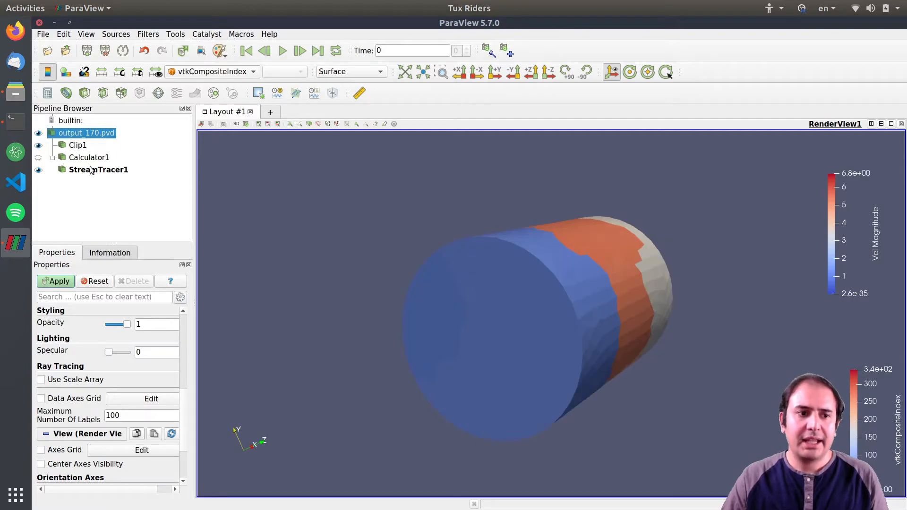
left_click(98, 170)
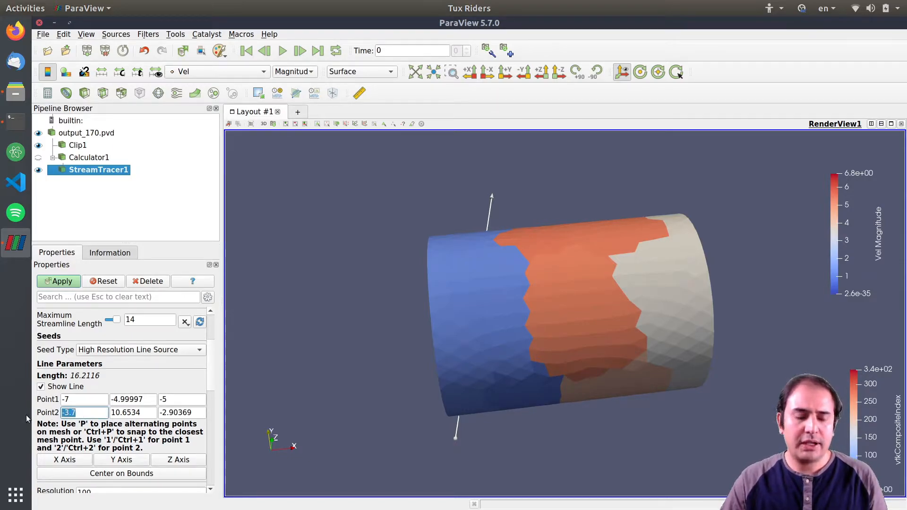
type("-7")
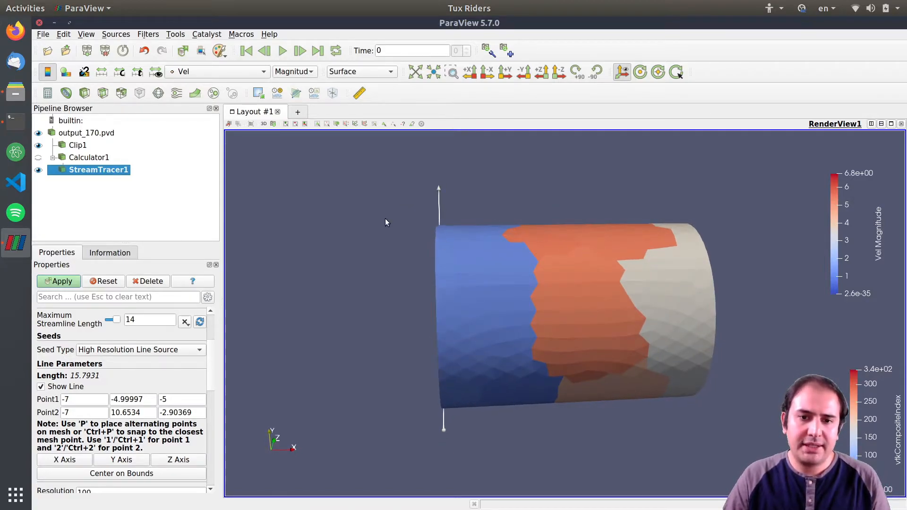
mouse_move(596, 309)
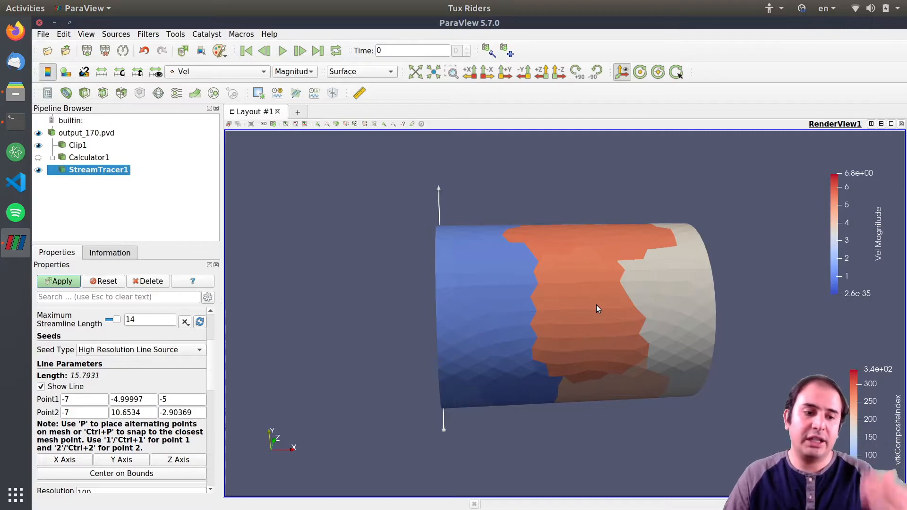
mouse_move(370, 315)
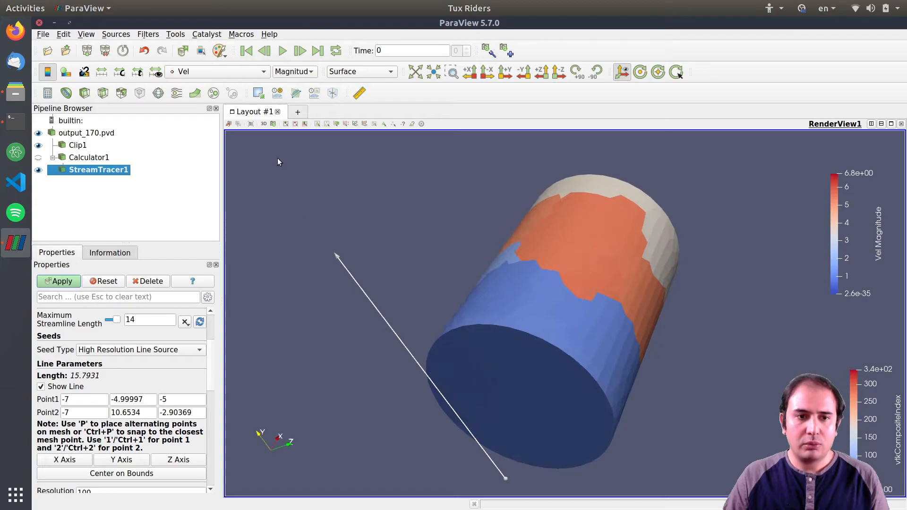
left_click(274, 124)
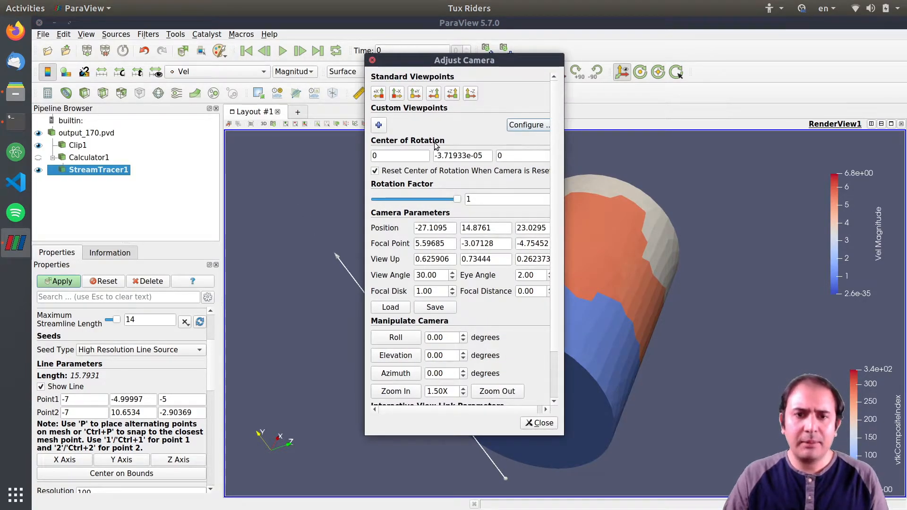
mouse_move(396, 93)
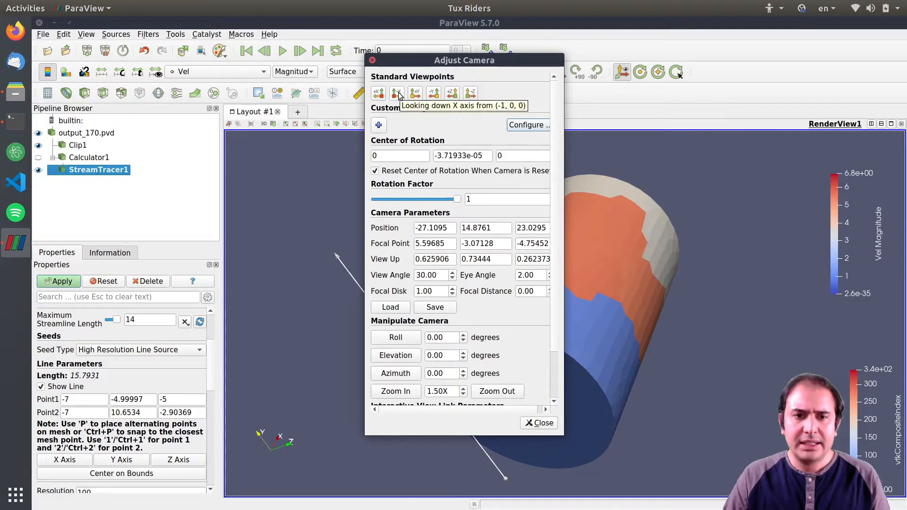
View along the x axis and drag both seed line endpoints across the circular face.
left_click(396, 92)
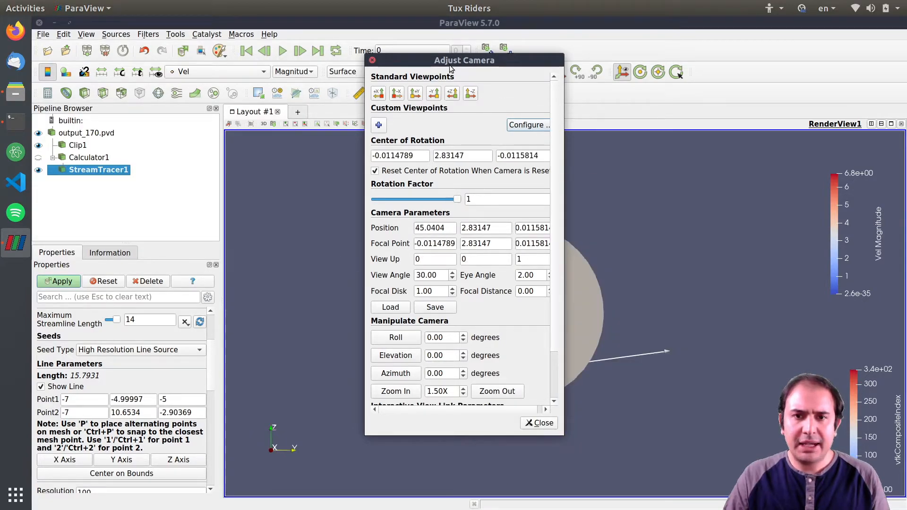
left_click_drag(463, 60, 379, 65)
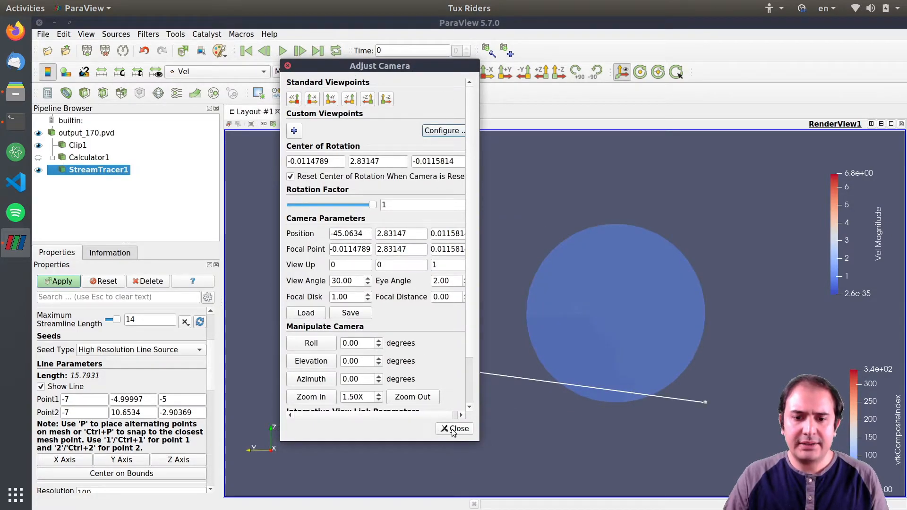
left_click(455, 429)
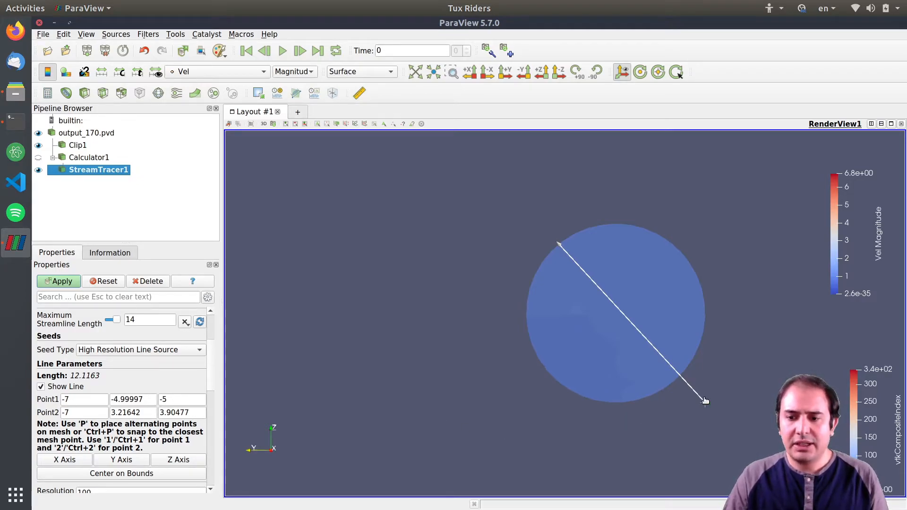
left_click_drag(705, 400, 642, 389)
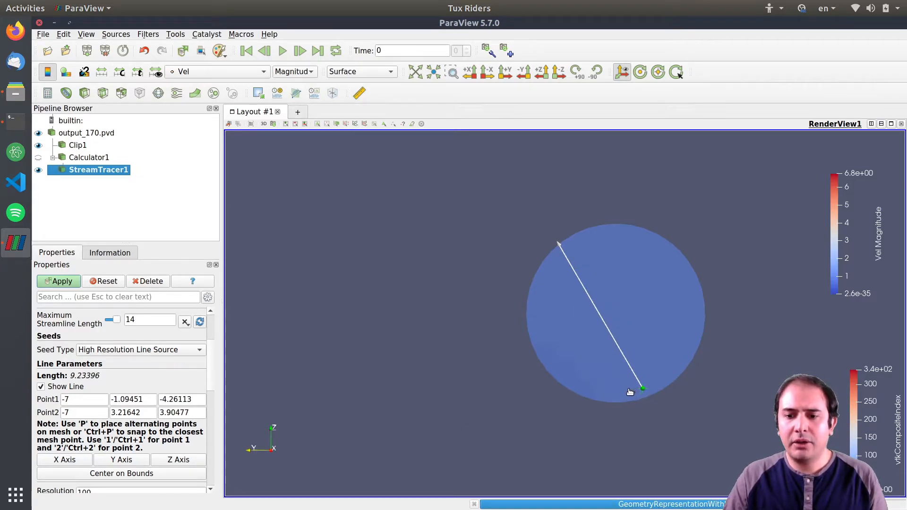
left_click_drag(643, 389, 629, 401)
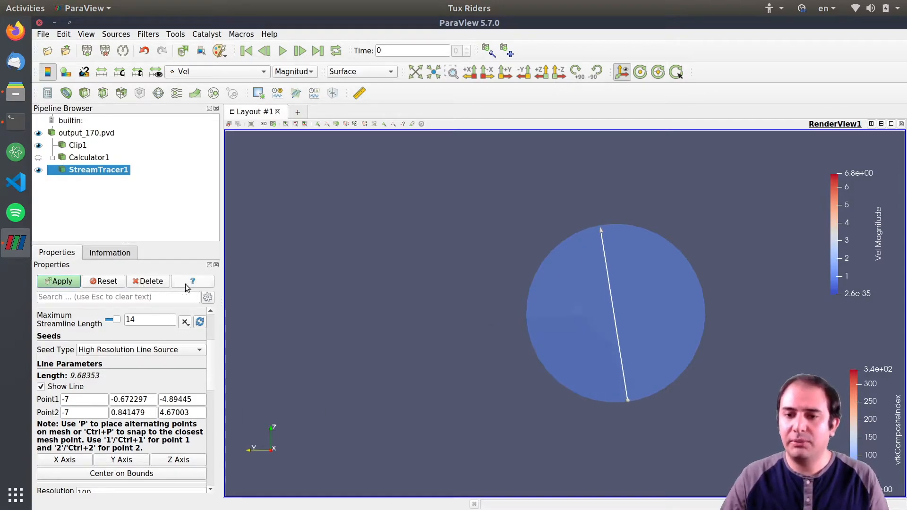
Apply the new seed line and open flow-2.png in Files for comparison.
left_click(59, 281)
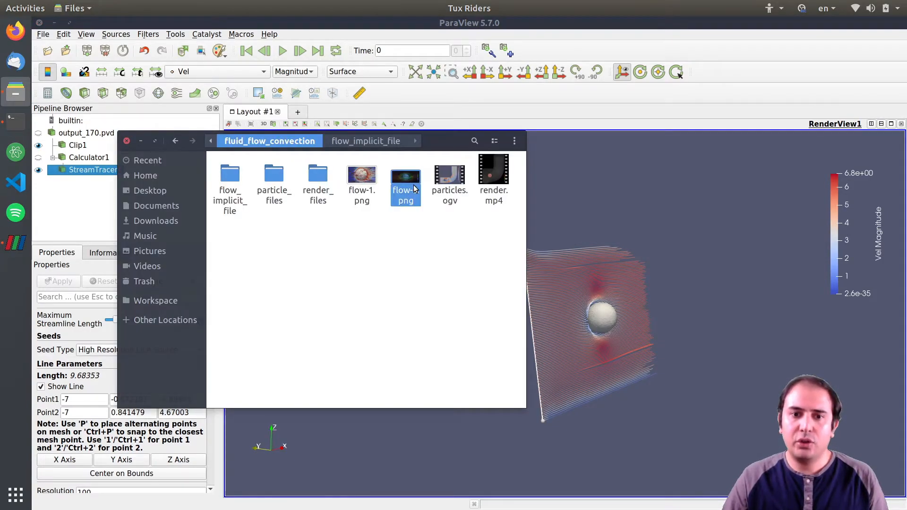
double_click(405, 175)
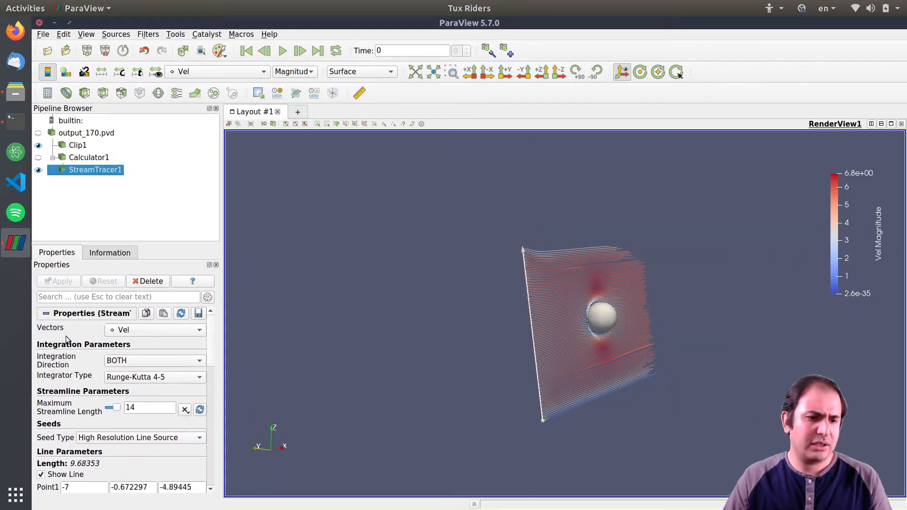
mouse_move(216, 379)
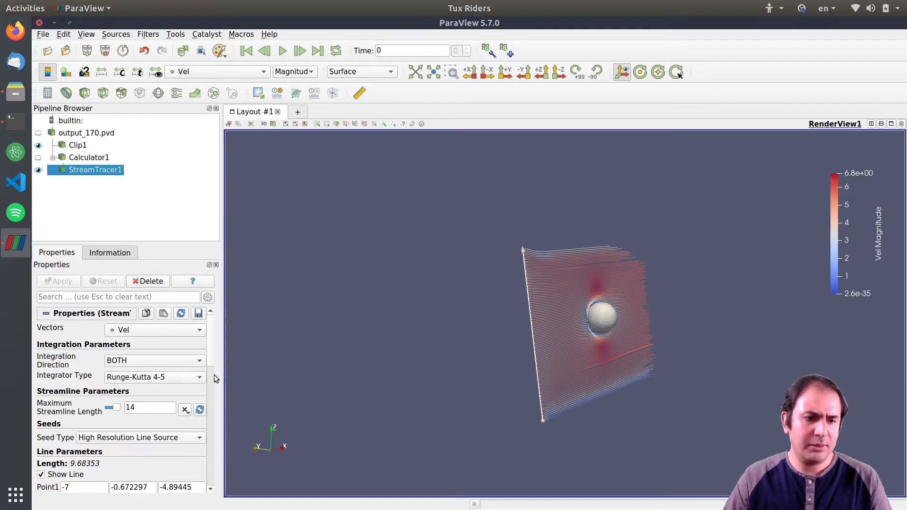
Switch the stream tracer seeds to Point Source and drag the seed sphere upstream to x≈-7.
scroll("down", 3)
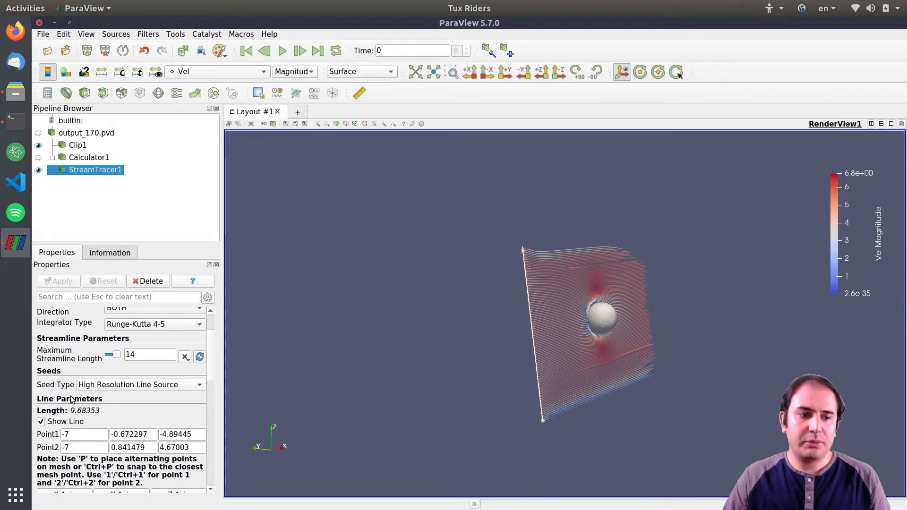
left_click(140, 384)
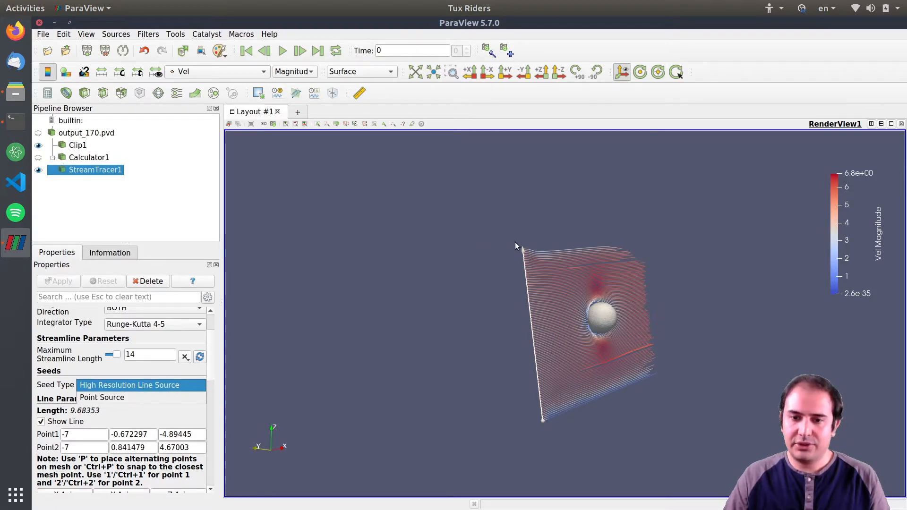
left_click(101, 397)
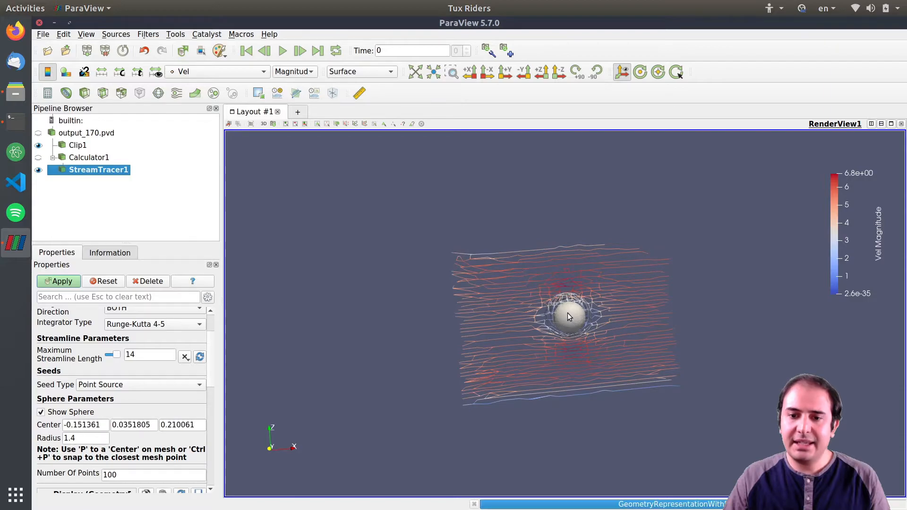
left_click_drag(570, 317, 461, 324)
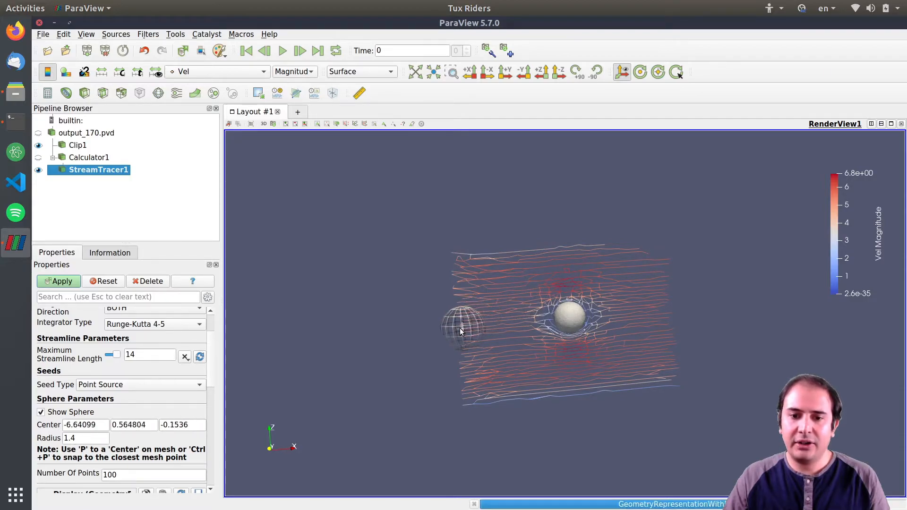
left_click_drag(459, 330, 442, 321)
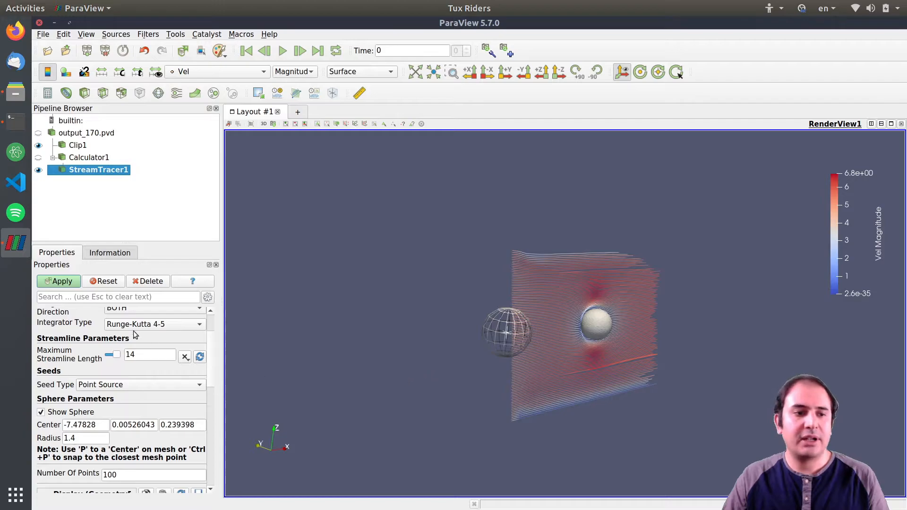
Apply the Point Source seeding, then orbit and zoom to inspect streamlines around the sphere.
left_click(58, 281)
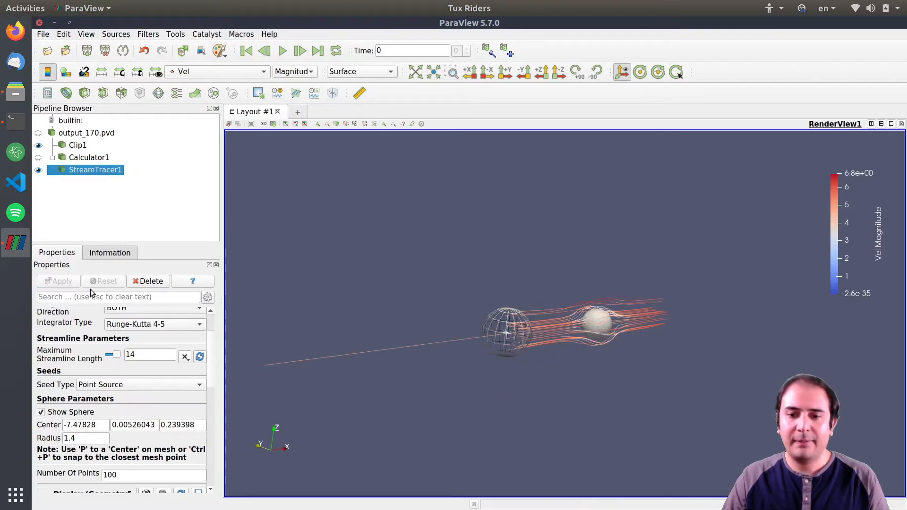
left_click_drag(521, 324, 696, 403)
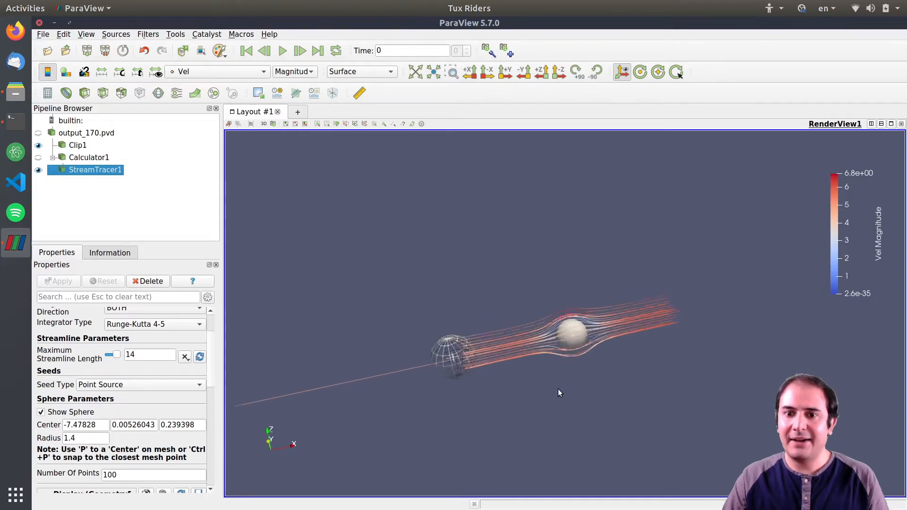
left_click_drag(559, 393, 603, 387)
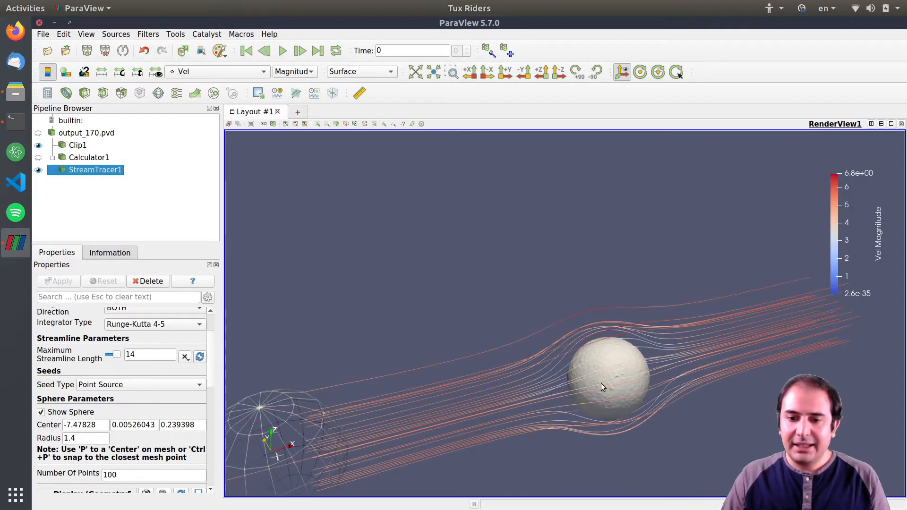
left_click_drag(601, 388, 578, 284)
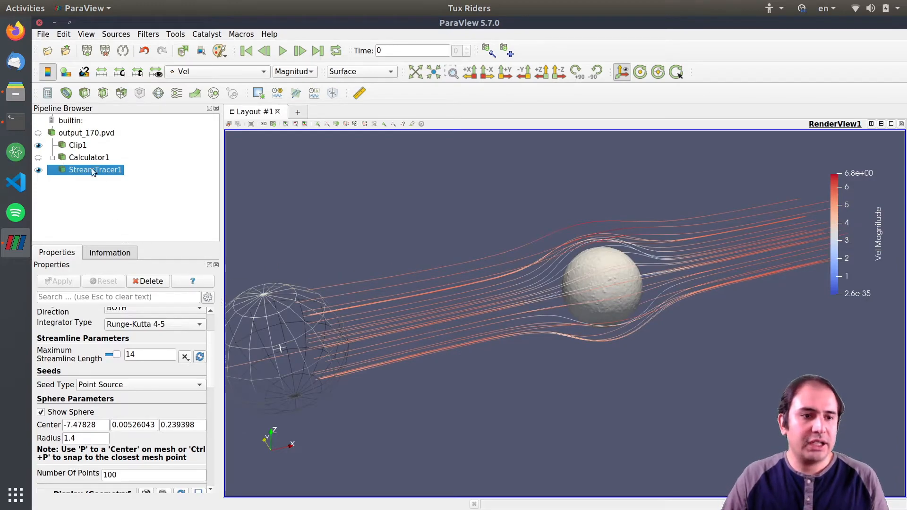
left_click(87, 132)
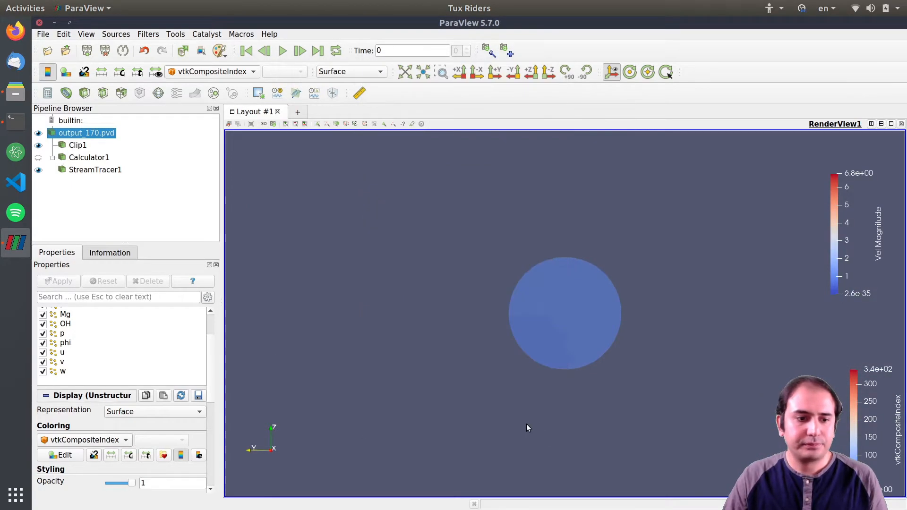
Centre the StreamTracer1 seed sphere at -7, 0, 0 and regenerate the streamlines.
left_click(95, 170)
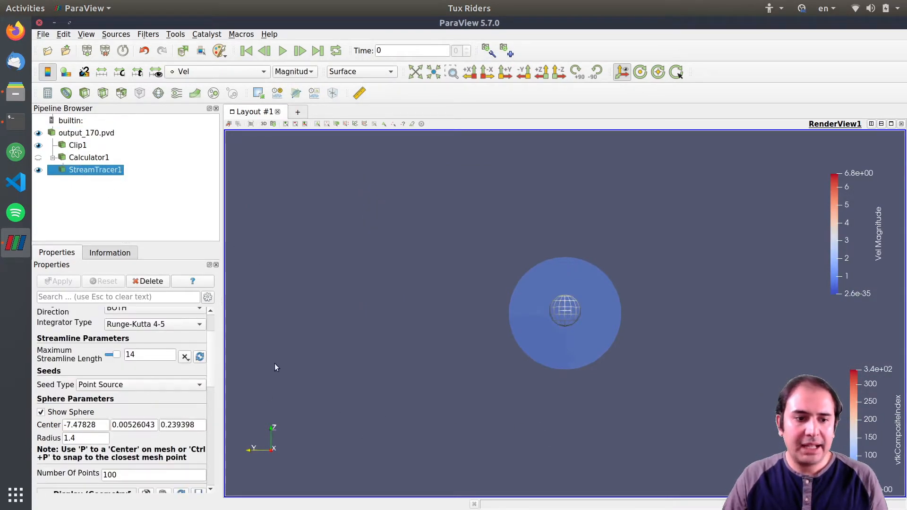
scroll("down", 3)
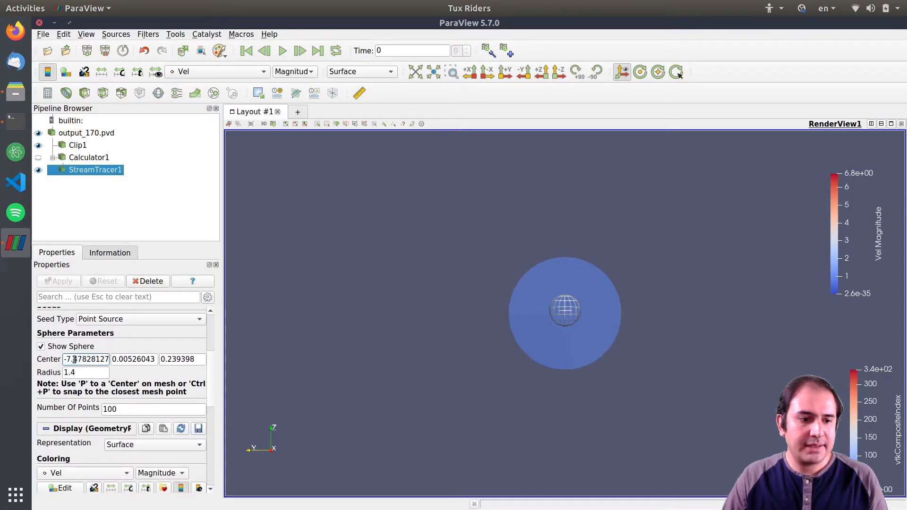
type("-7")
type("0")
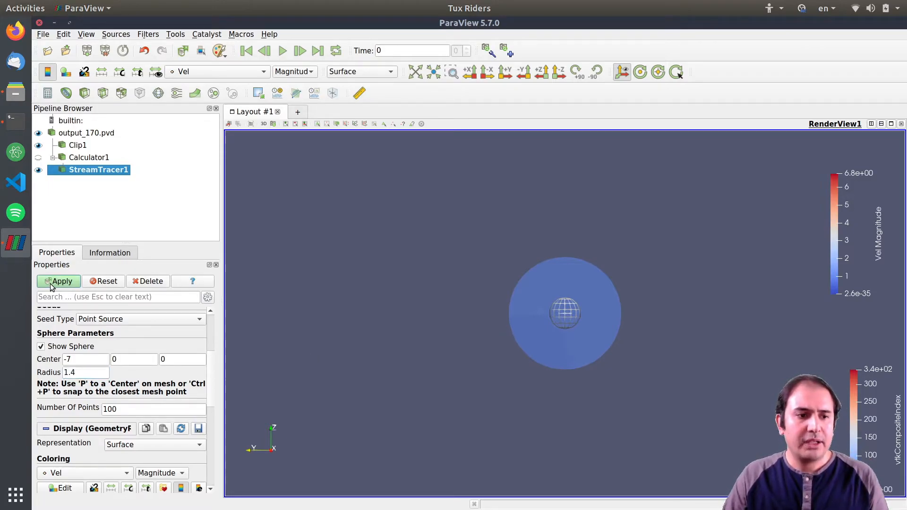
left_click(58, 281)
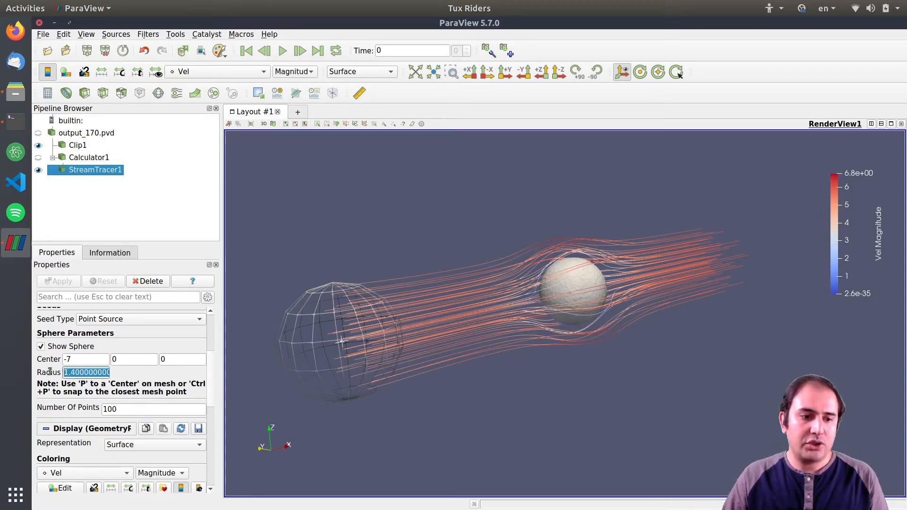
Enlarge the seed sphere radius to 2, regenerate, and zoom in on the obstacle.
type("2")
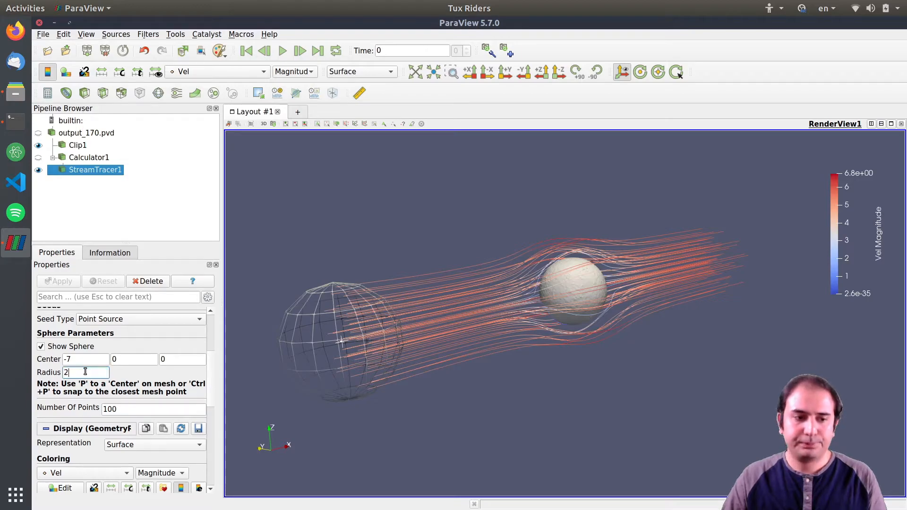
left_click(58, 281)
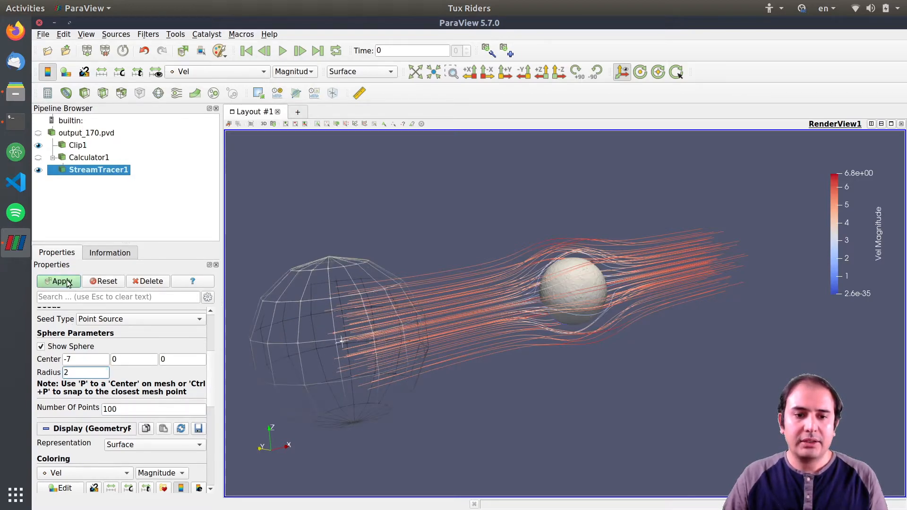
left_click(59, 281)
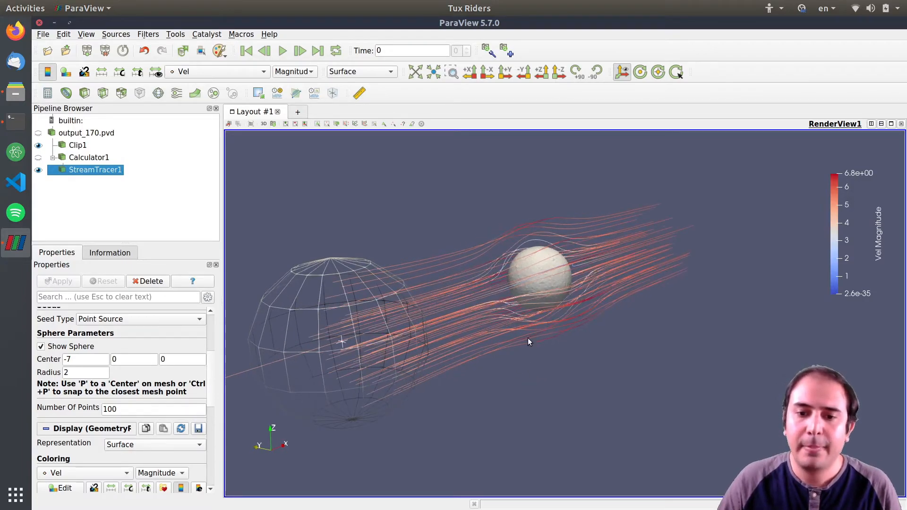
left_click_drag(528, 341, 639, 338)
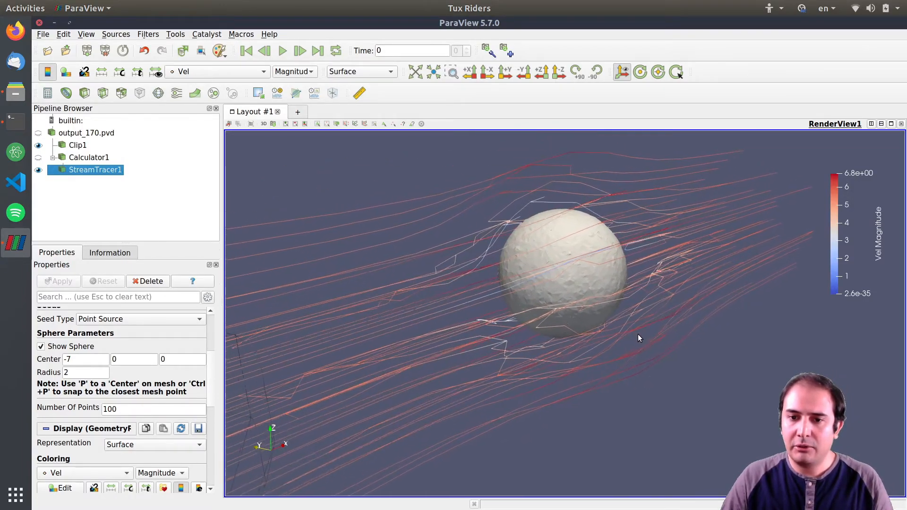
left_click_drag(639, 338, 615, 402)
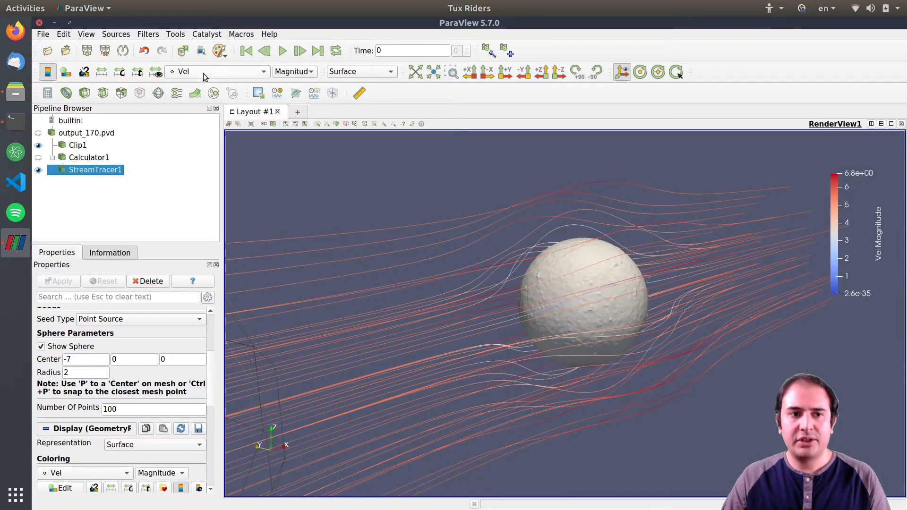
left_click(217, 71)
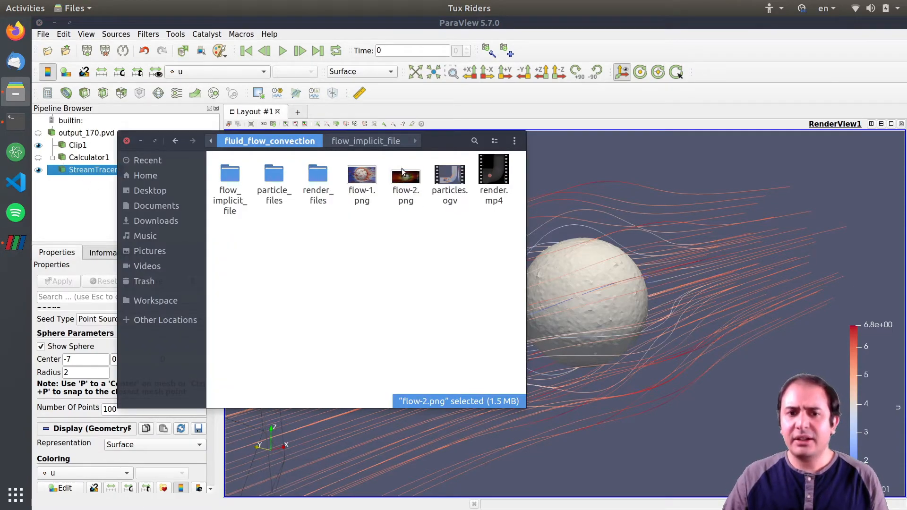
View the flow-2.png reference image, then go back to the ParaView window.
double_click(405, 175)
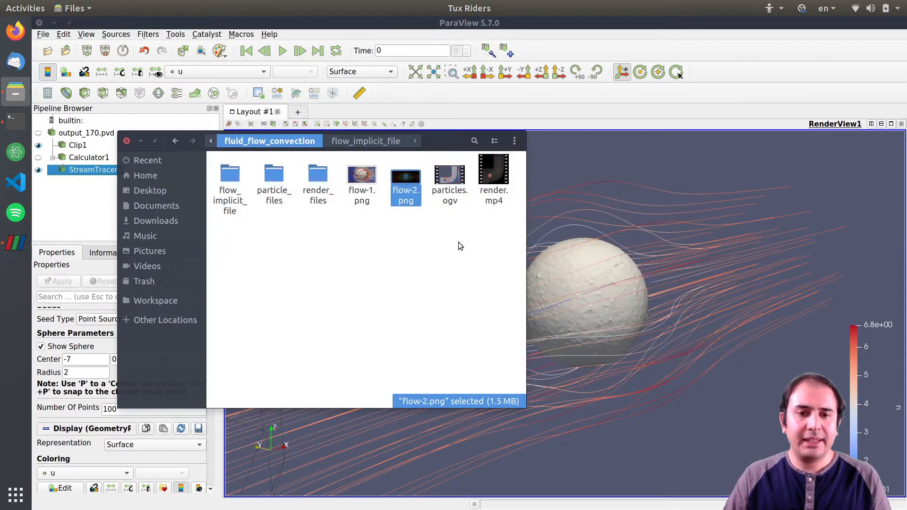
left_click(127, 141)
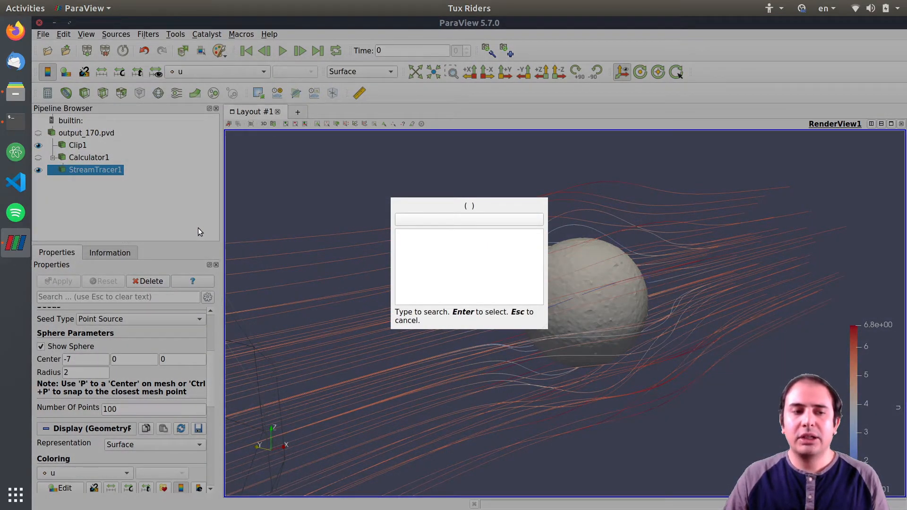
Add a Tube filter to StreamTracer1 and apply it to build thick tubes.
type("tu")
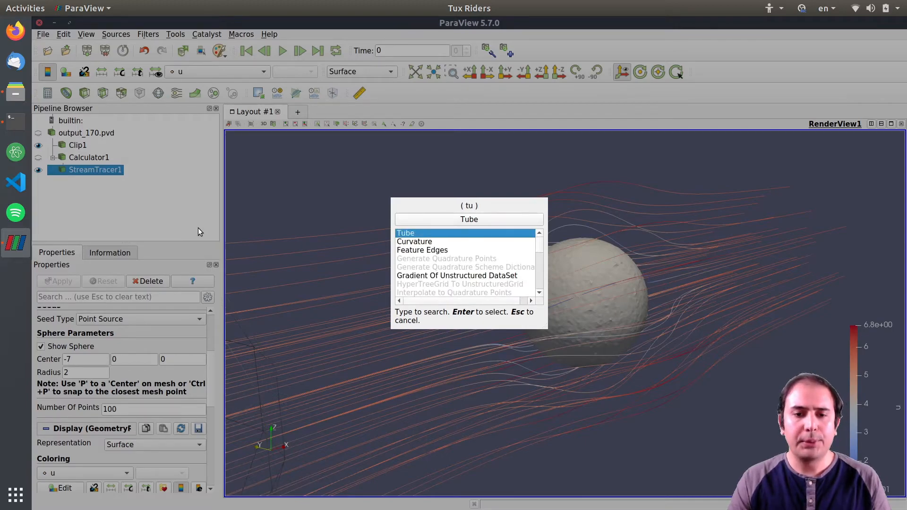
left_click(405, 233)
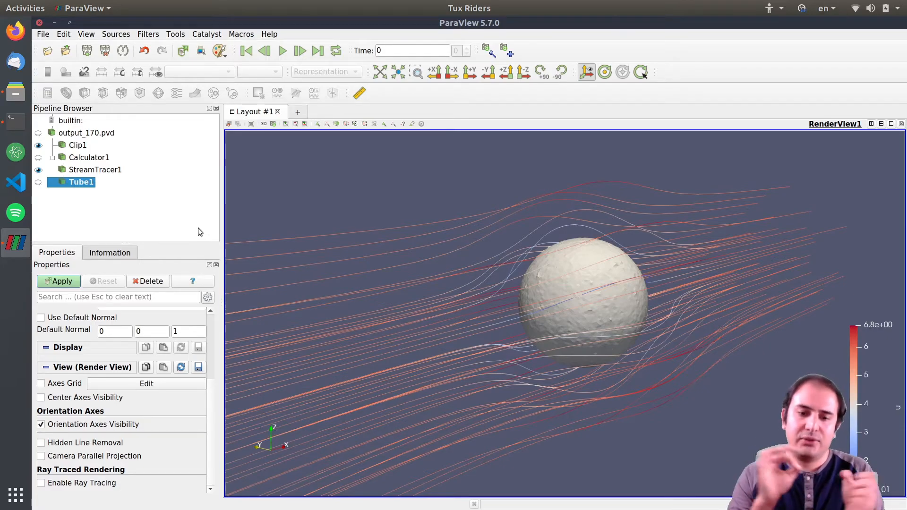
mouse_move(209, 409)
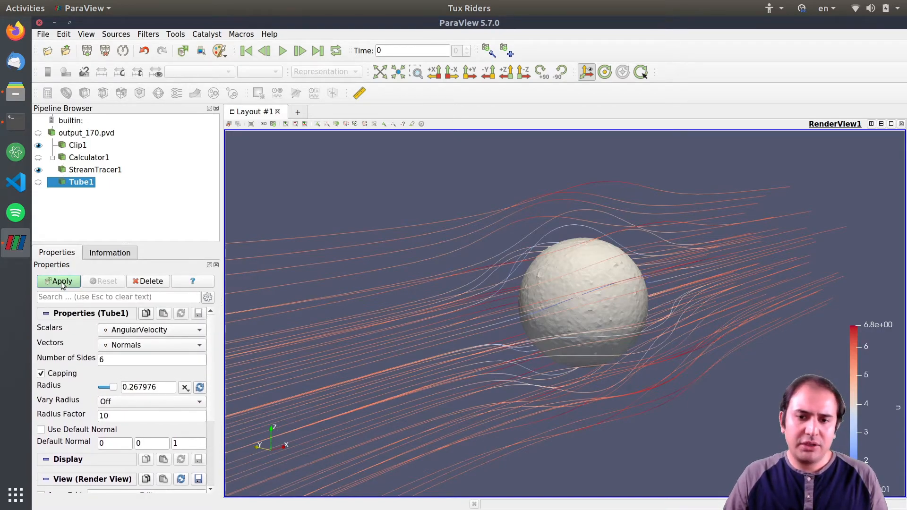
left_click(59, 281)
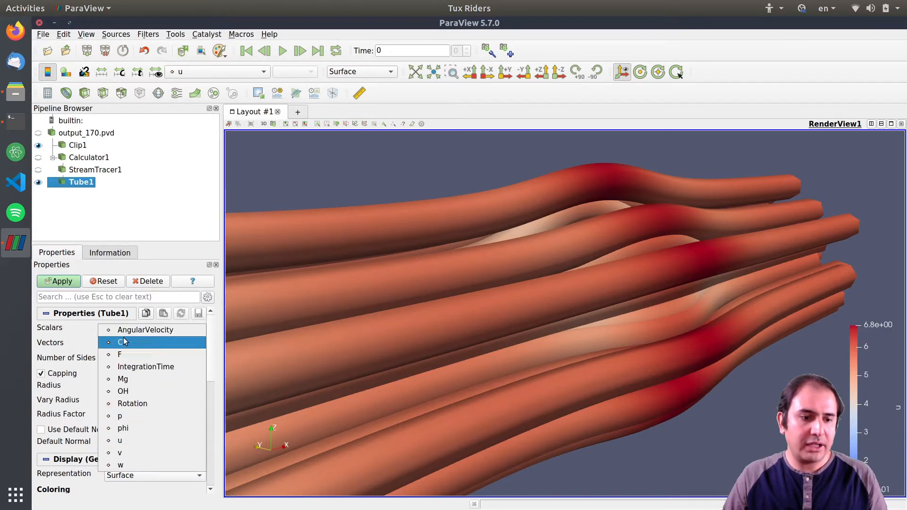
mouse_move(120, 441)
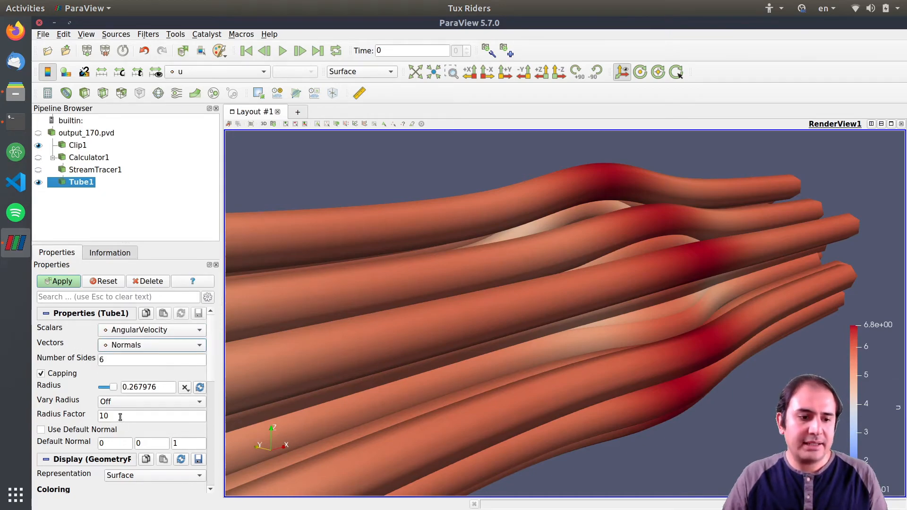
mouse_move(118, 415)
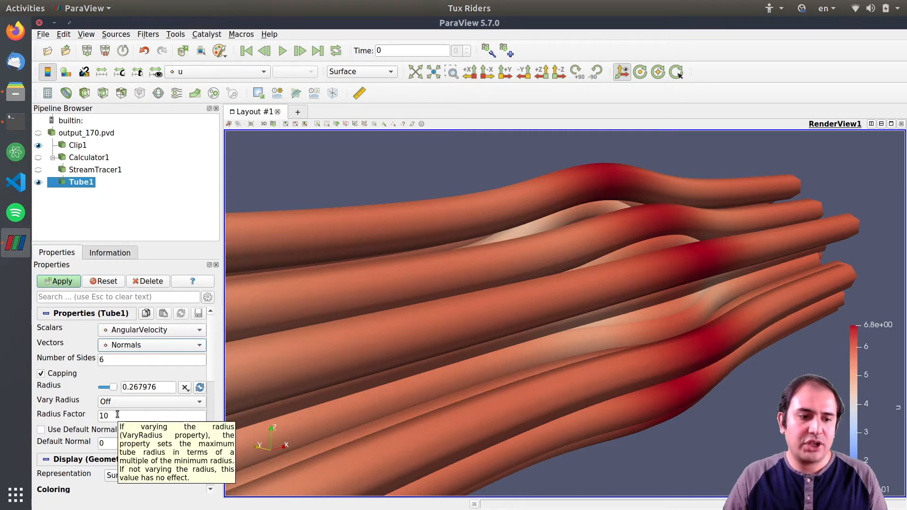
Shrink the Tube1 radius, first to 0.1 and then to 0.04, and apply.
triple_click(148, 387)
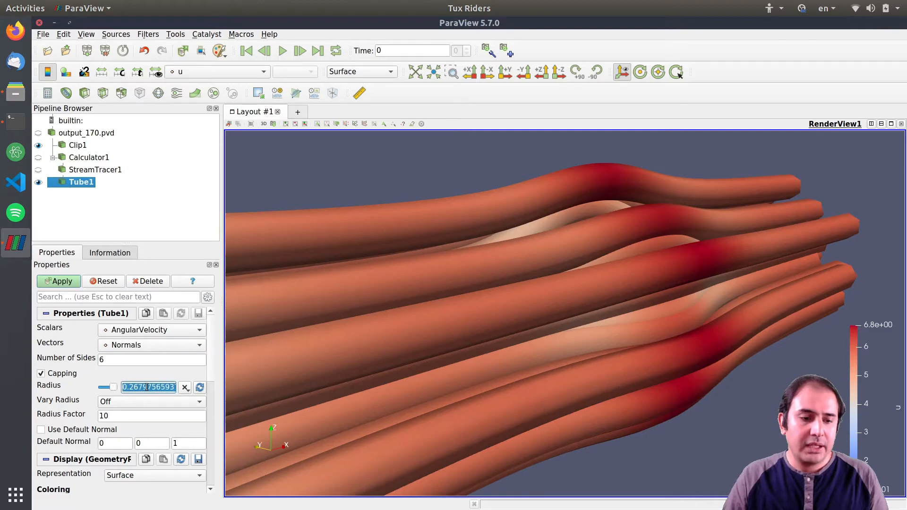
type("0.1")
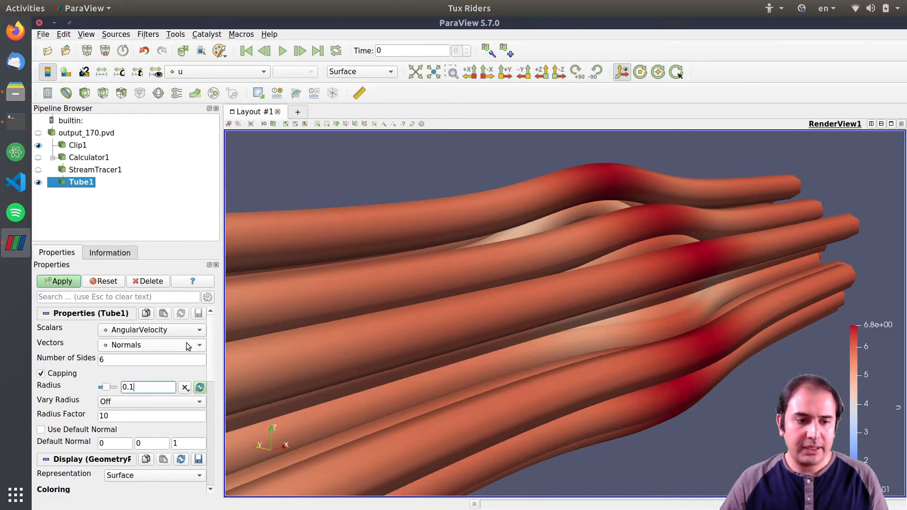
left_click(59, 281)
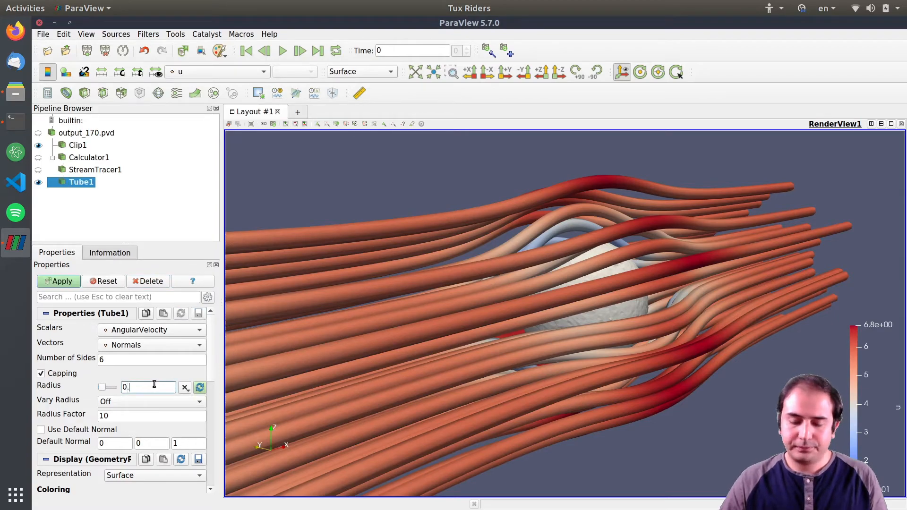
left_click(58, 281)
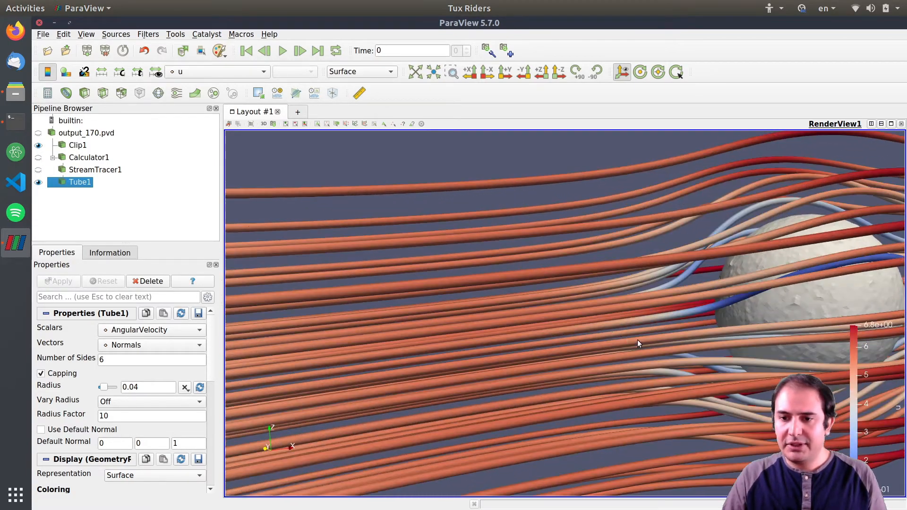
Re-centre the sphere in the view and compare the result against flow-2.png.
left_click_drag(639, 345, 510, 342)
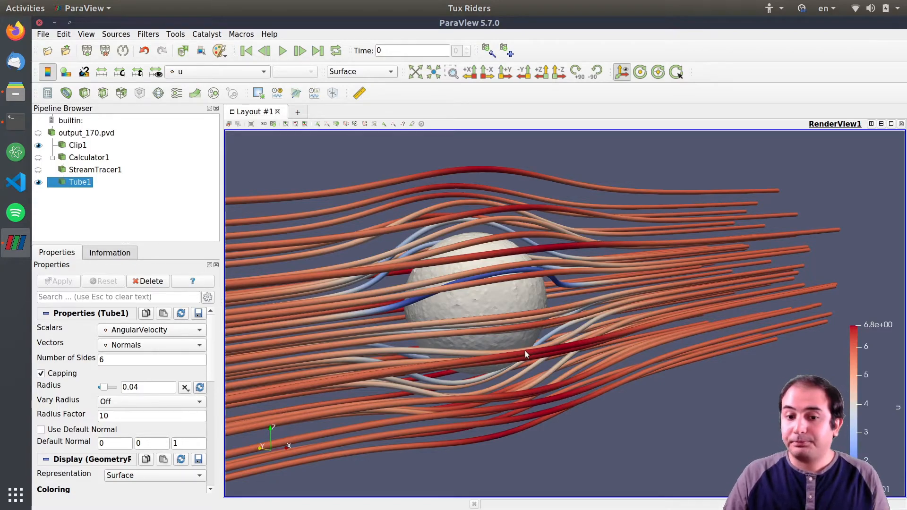
left_click_drag(527, 354, 566, 341)
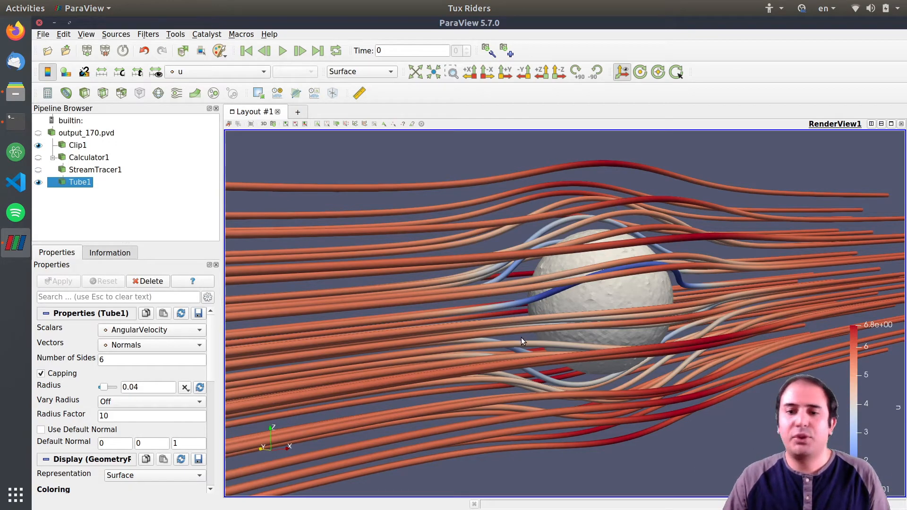
mouse_move(507, 347)
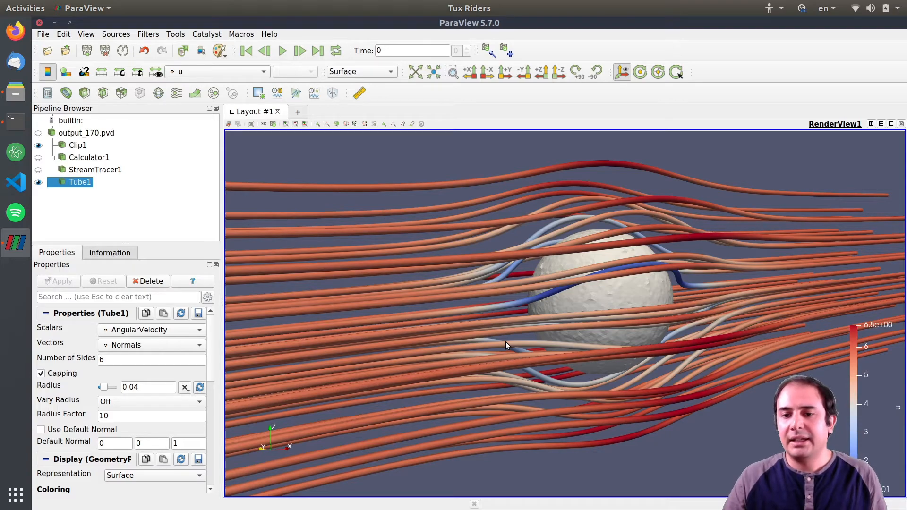
mouse_move(299, 167)
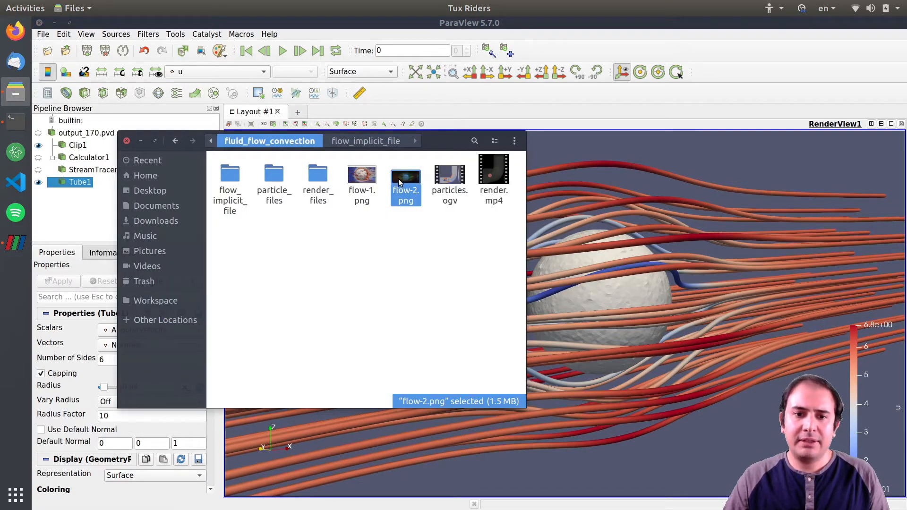
double_click(405, 176)
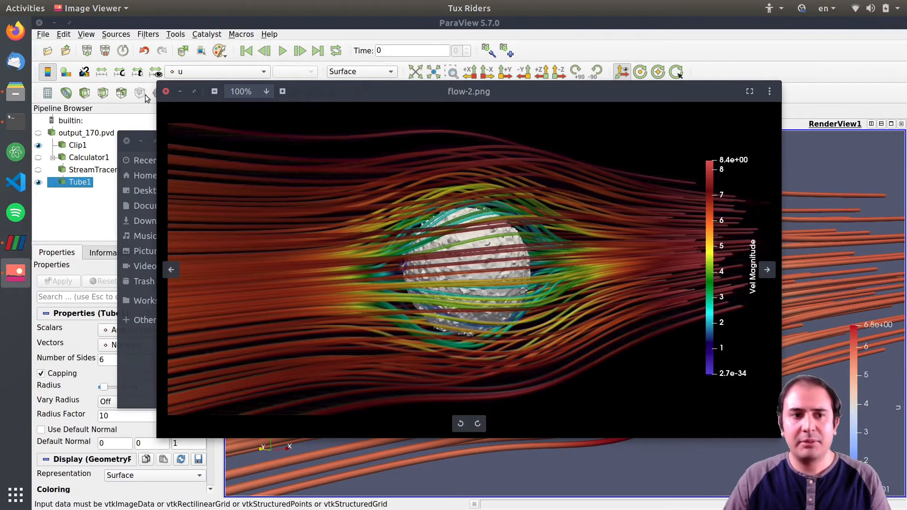
left_click(165, 91)
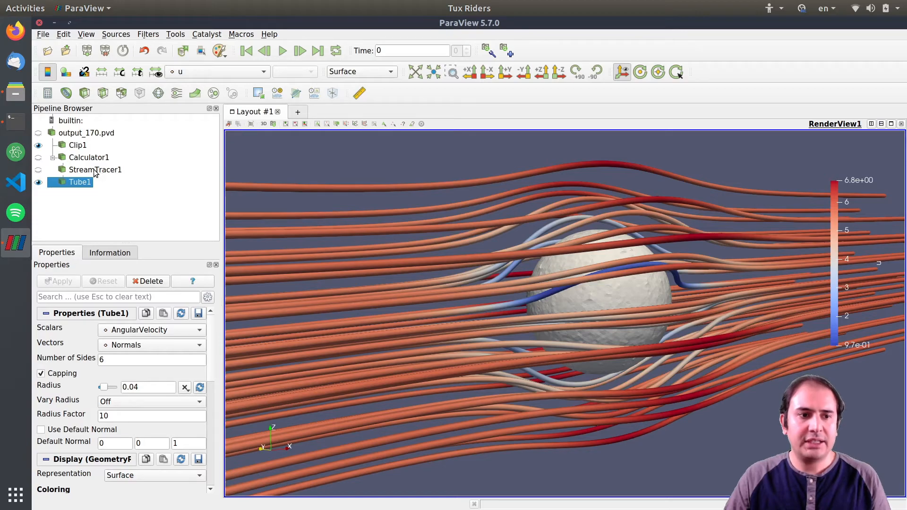
Colour the tubes by Vel Magnitude and confirm the colour legend properties.
left_click(217, 71)
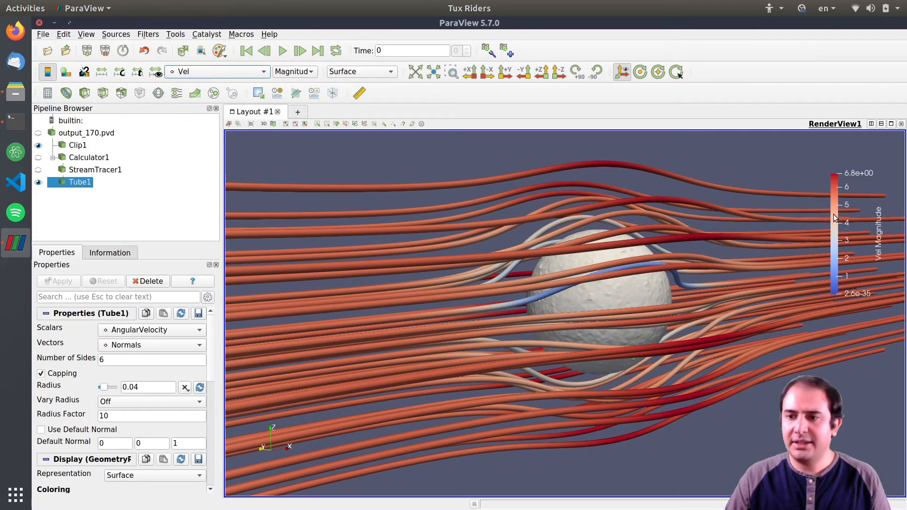
scroll("down", 3)
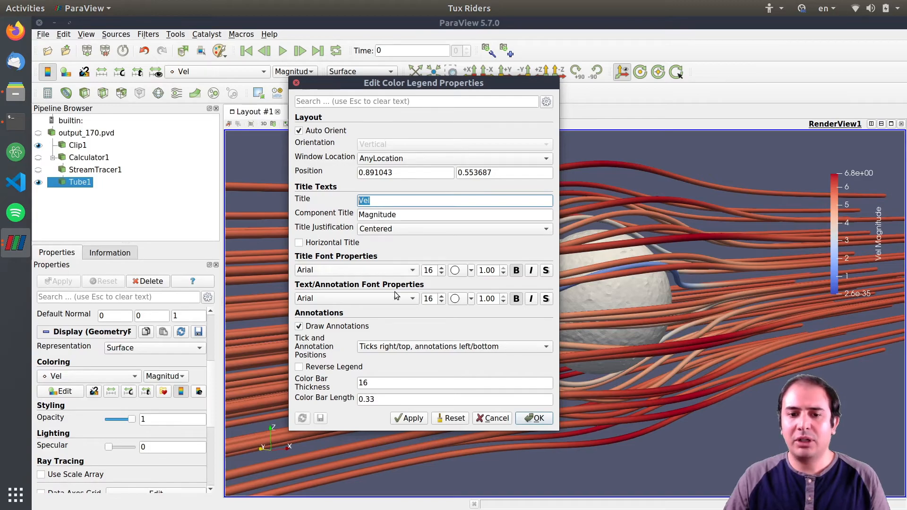
left_click(538, 418)
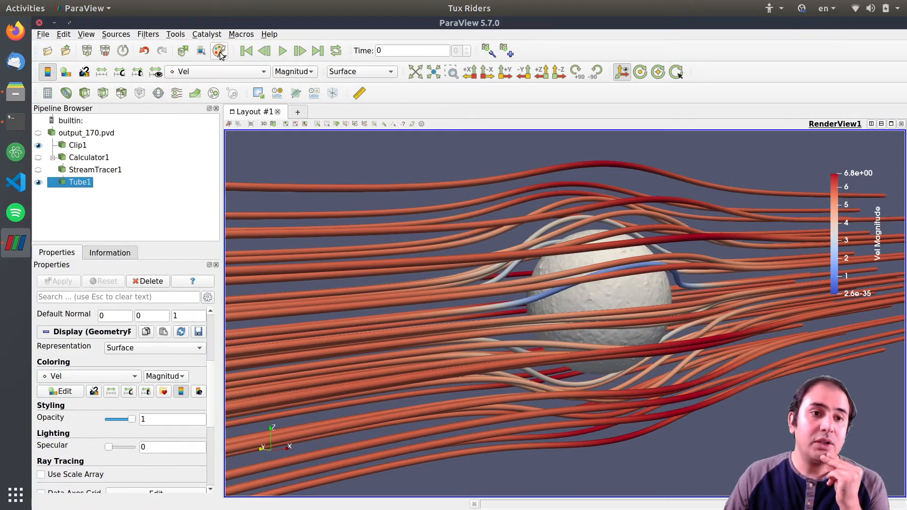
Switch the render view to the Black Background palette.
left_click(219, 50)
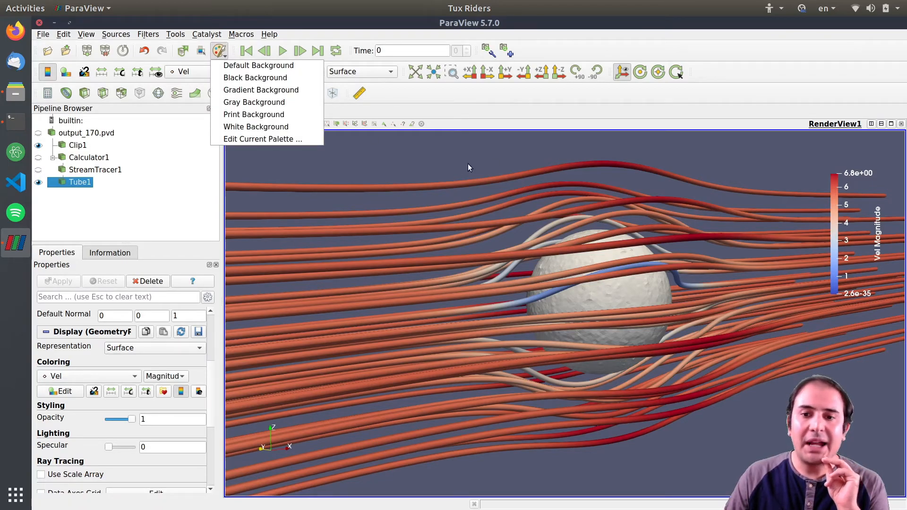
mouse_move(255, 77)
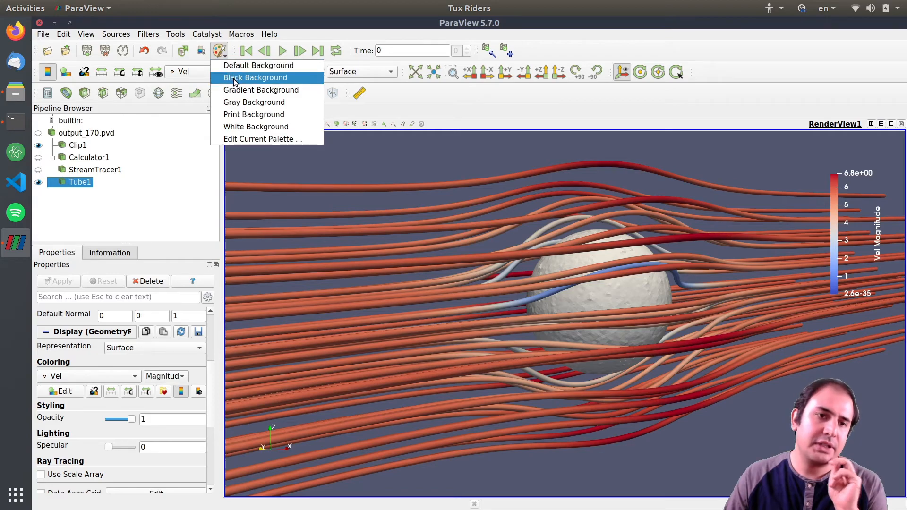
mouse_move(220, 56)
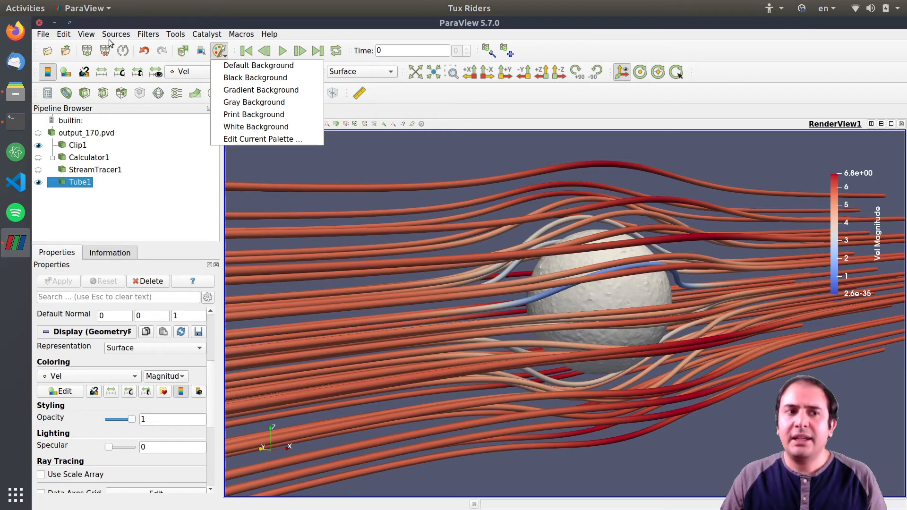
mouse_move(254, 102)
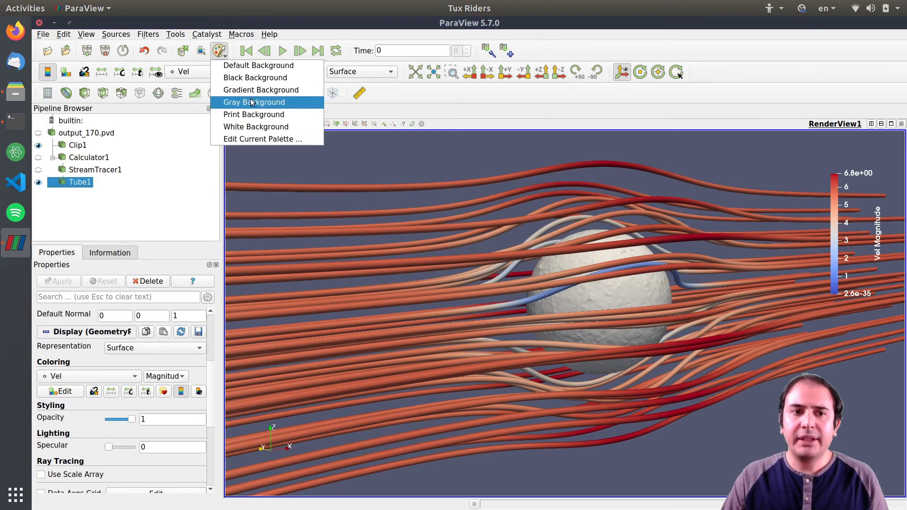
left_click(255, 78)
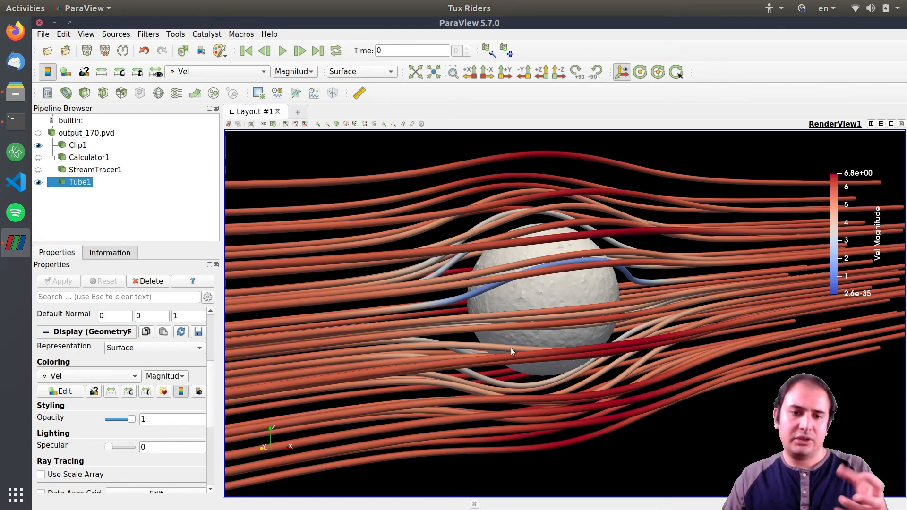
mouse_move(305, 343)
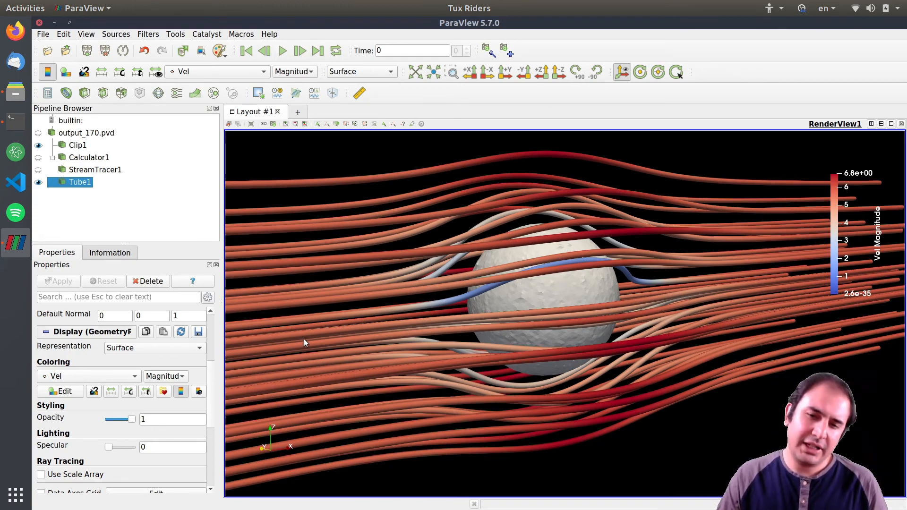
mouse_move(164, 392)
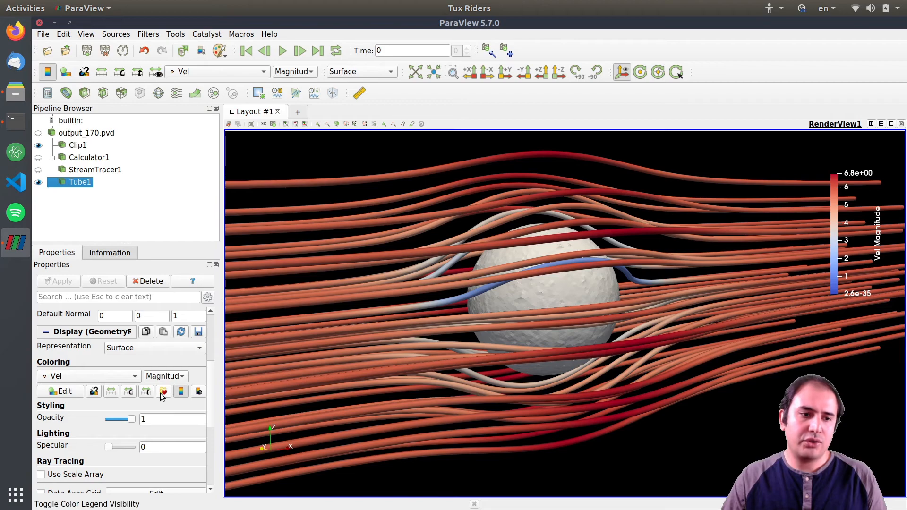
mouse_move(163, 393)
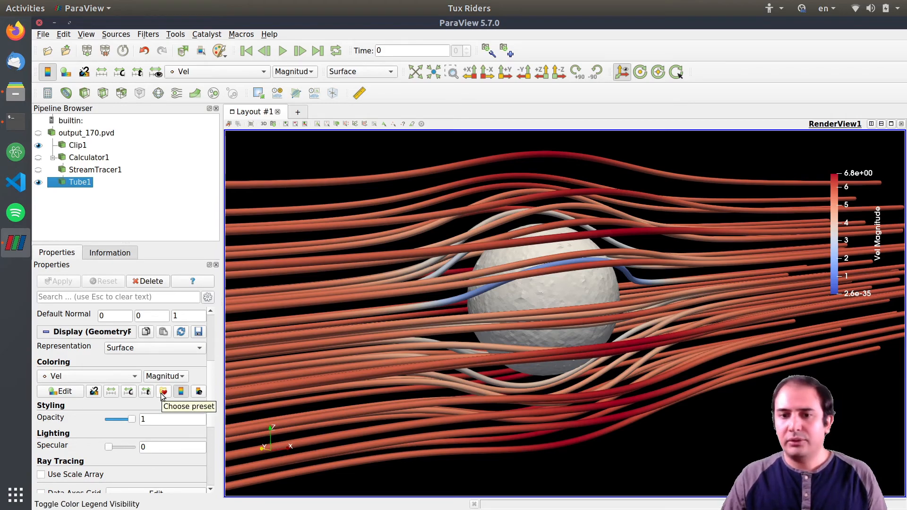
Apply the Rainbow Desaturated preset to the Vel Magnitude colour map.
left_click(164, 392)
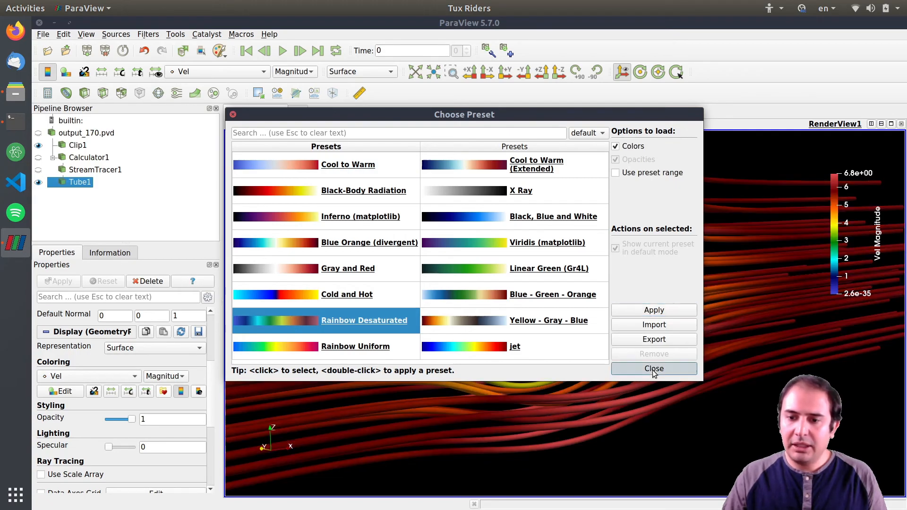
left_click(654, 368)
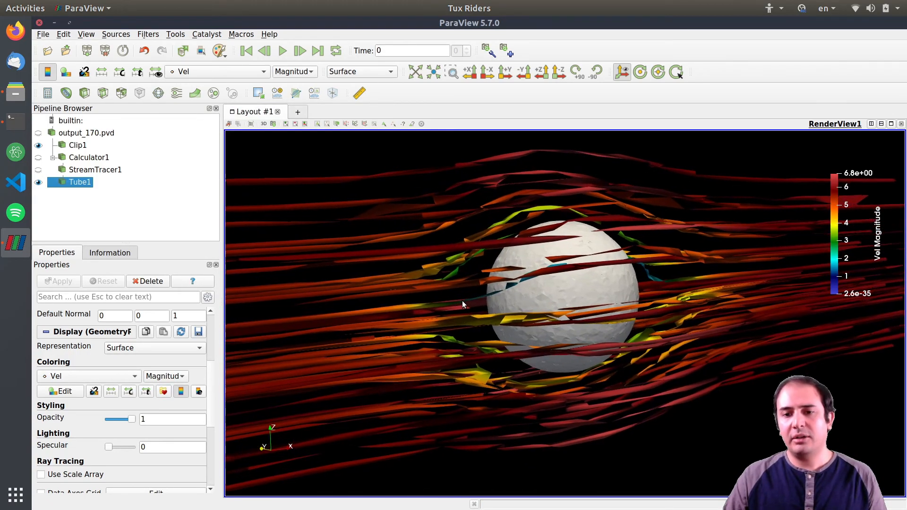